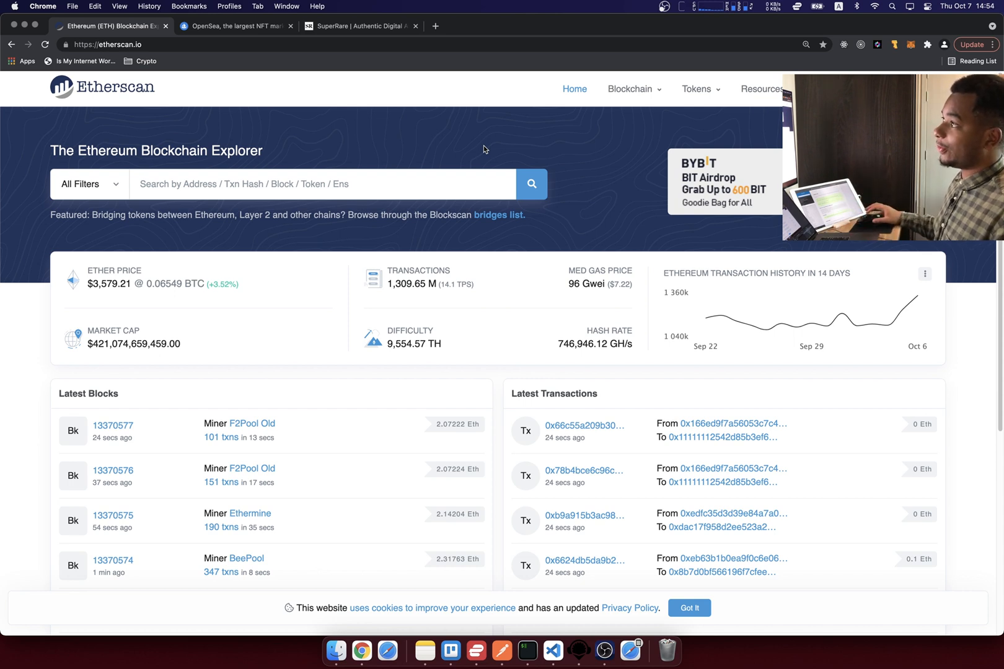
mouse_move(437, 224)
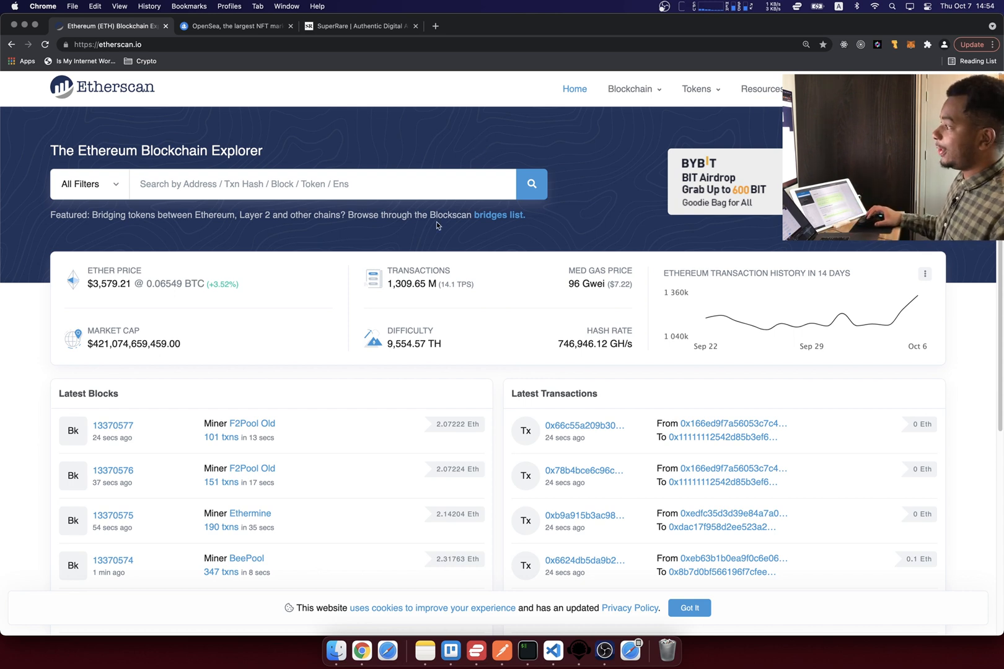
mouse_move(372, 336)
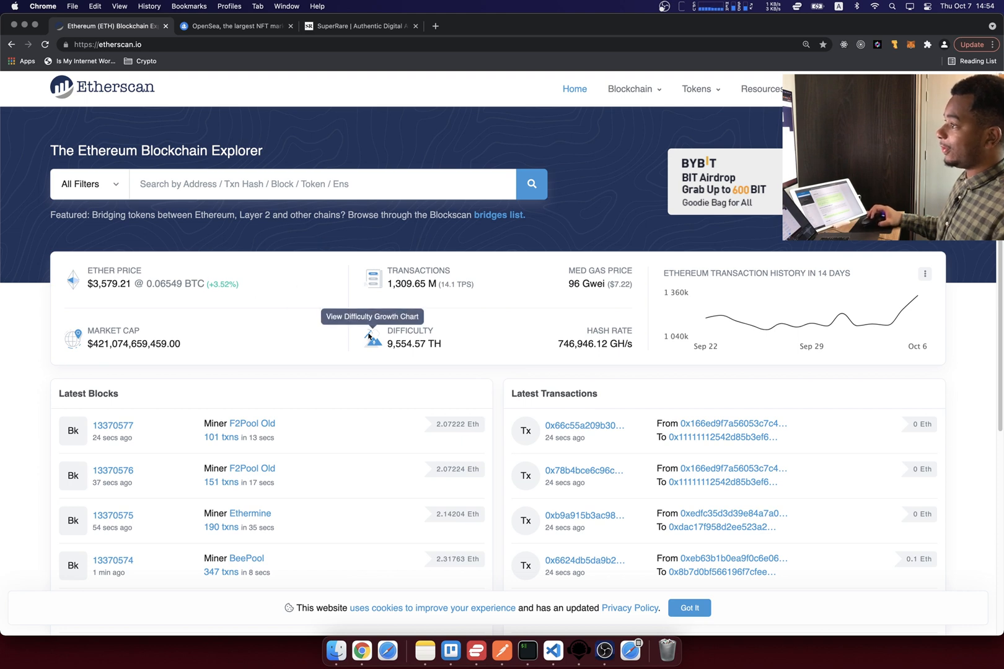
mouse_move(109, 283)
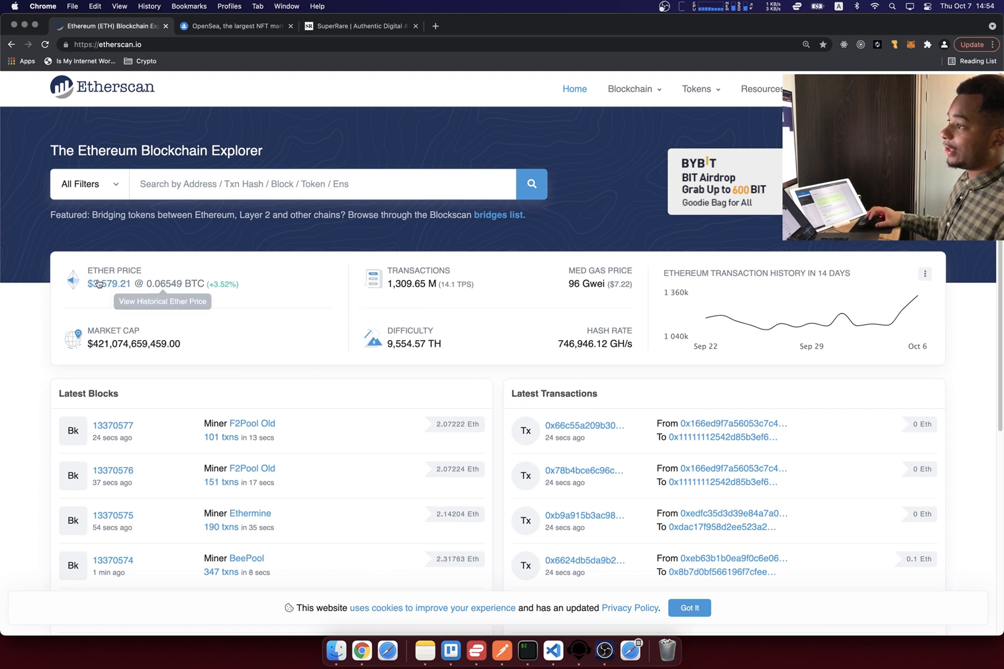
mouse_move(435, 314)
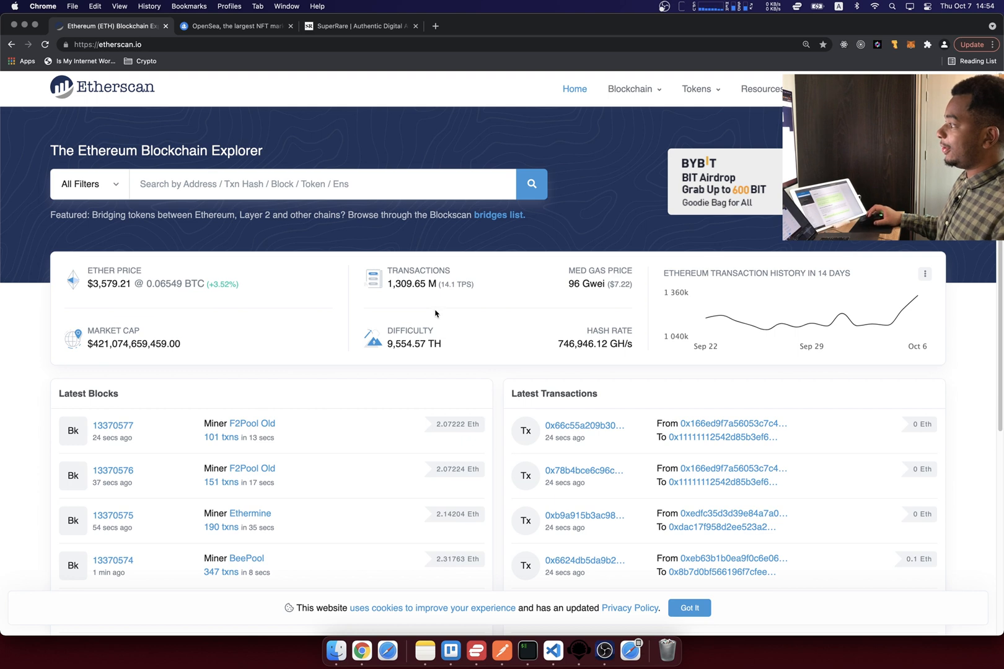
mouse_move(410, 284)
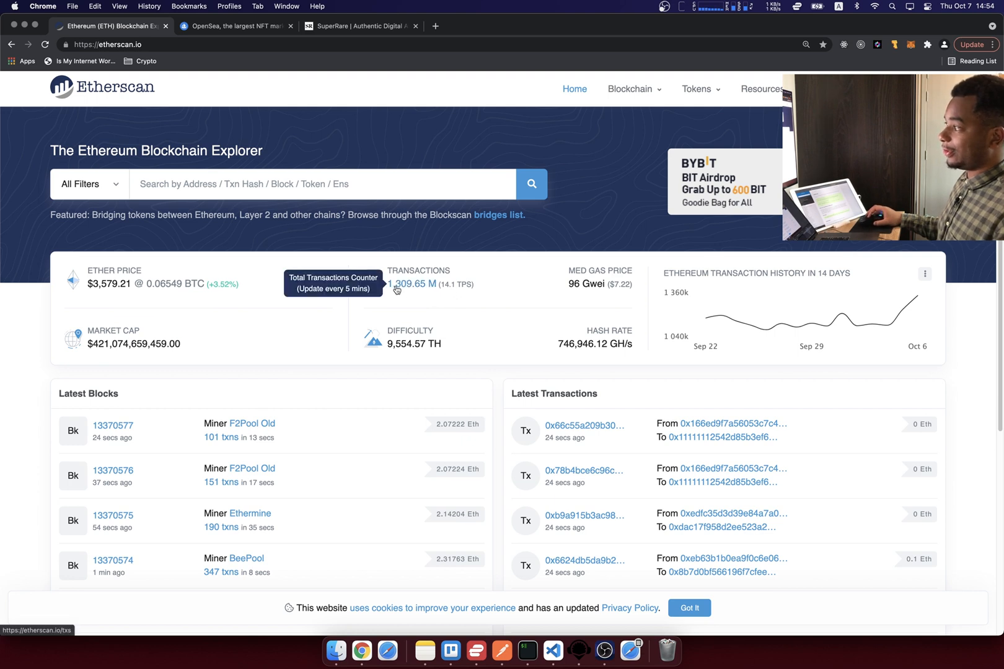
mouse_move(435, 293)
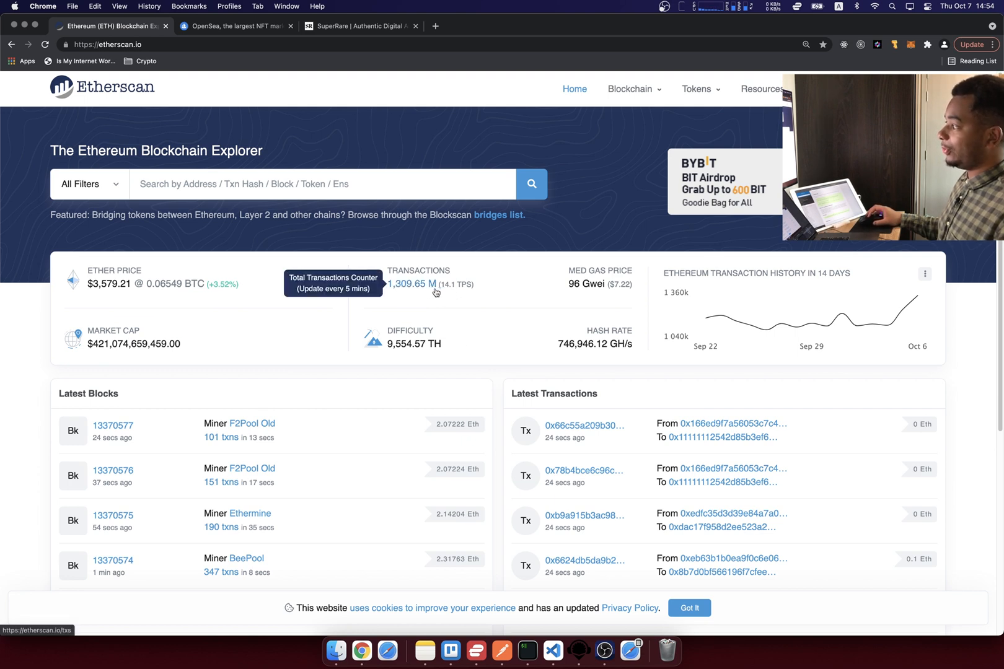
mouse_move(586, 284)
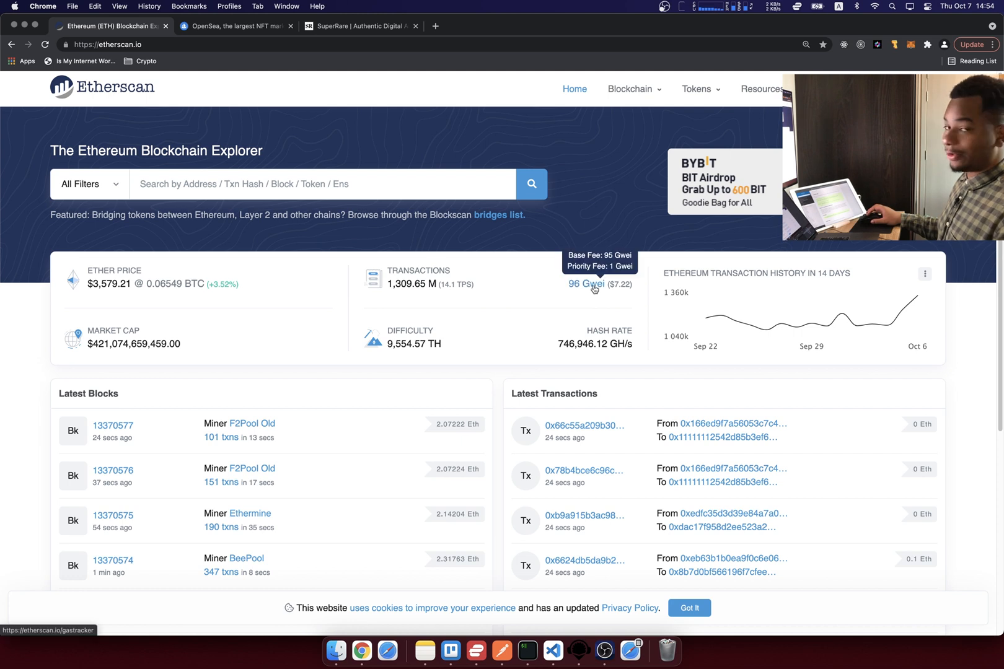
mouse_move(500, 429)
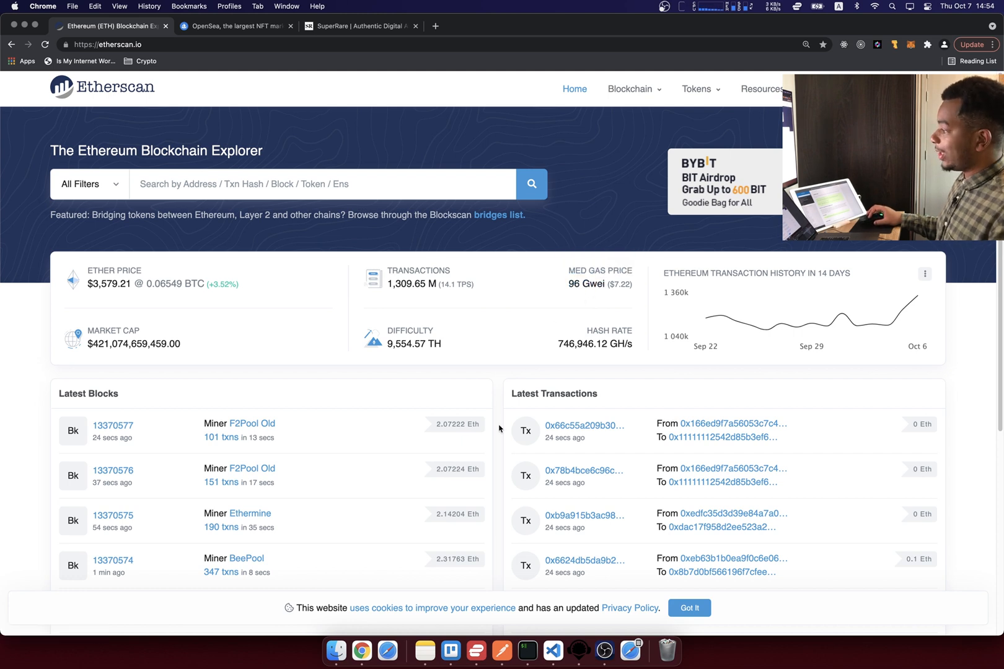
Scroll down the Latest Transactions table past transfers, executes and approvals
scroll("down", 3)
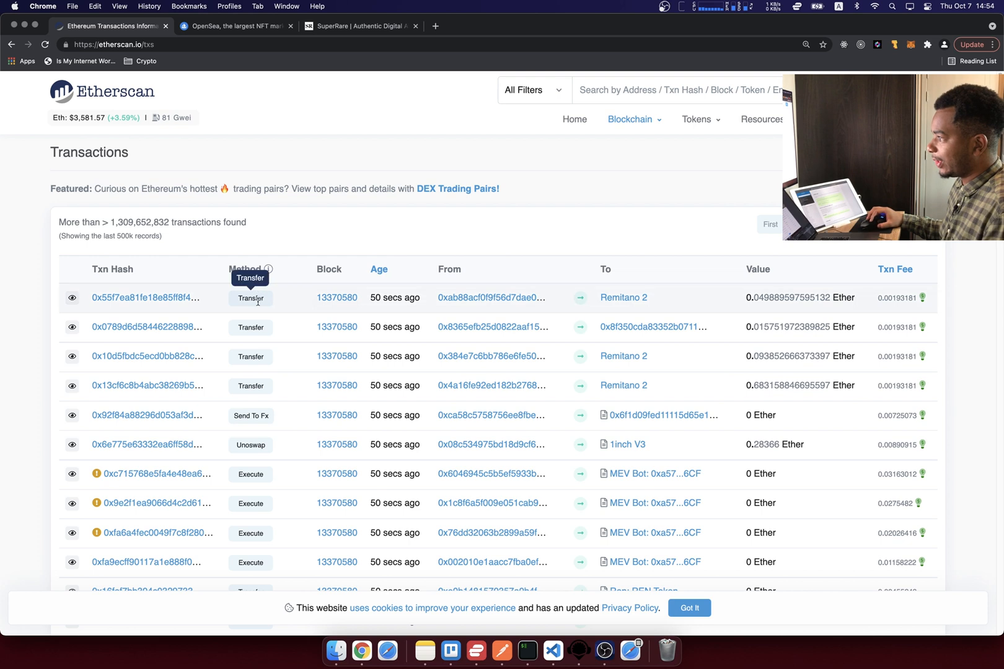
mouse_move(259, 374)
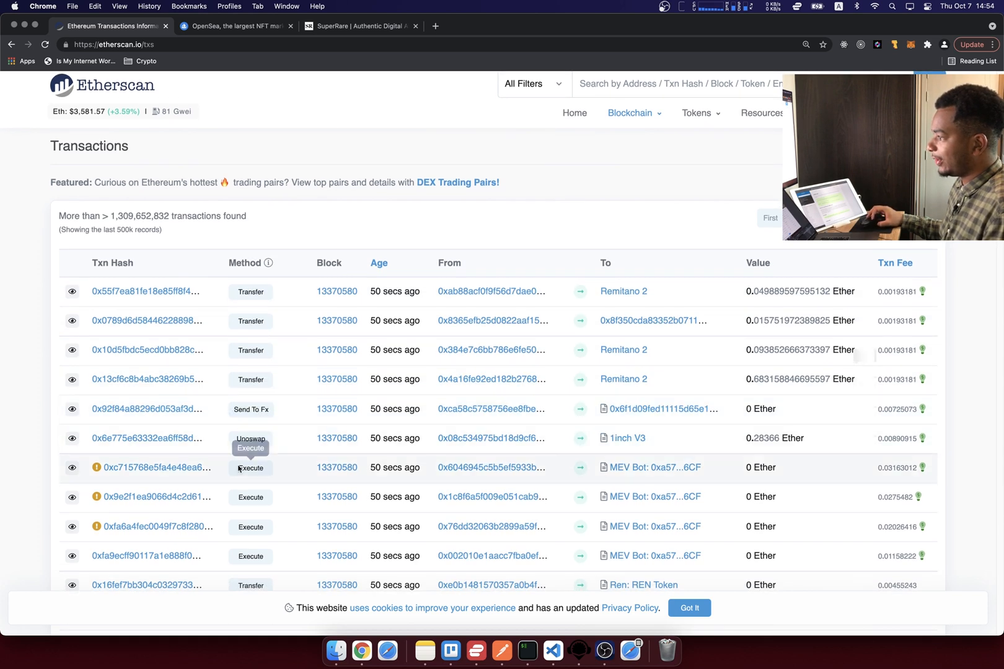
scroll("down", 3)
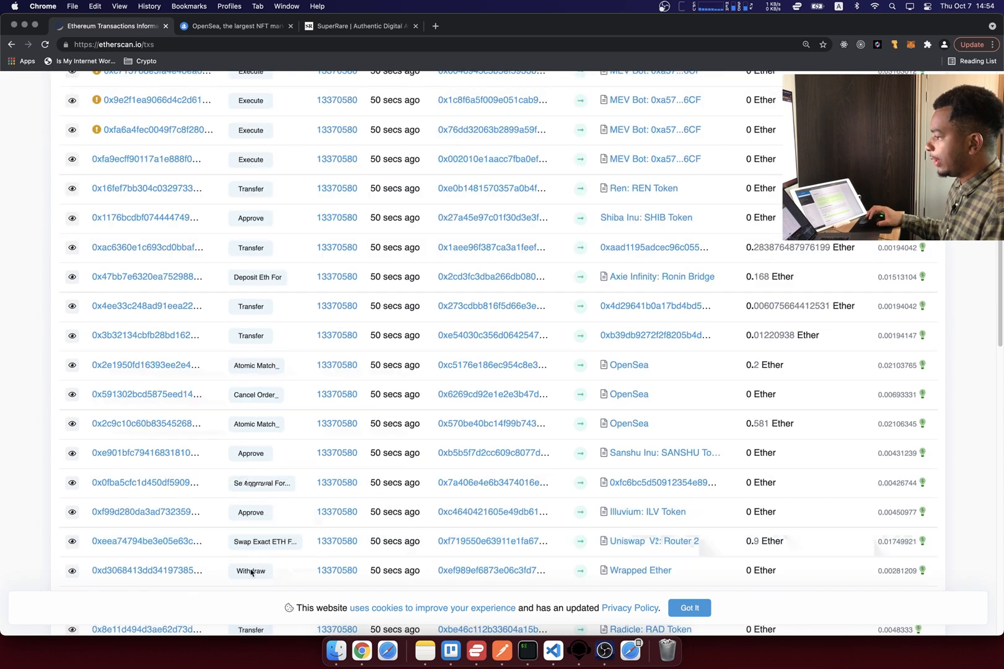
mouse_move(276, 493)
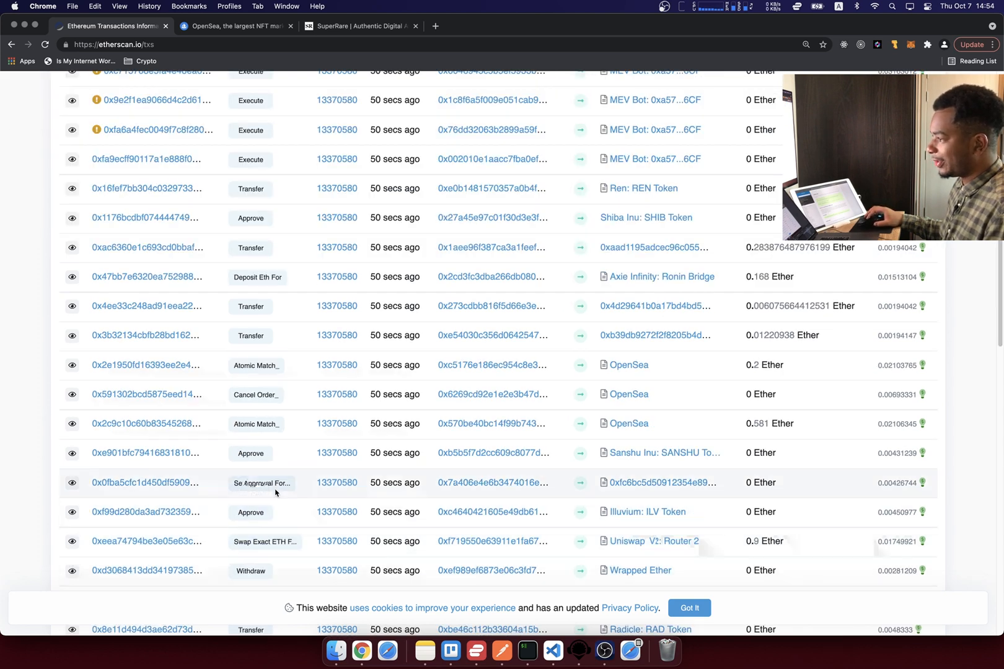
mouse_move(290, 455)
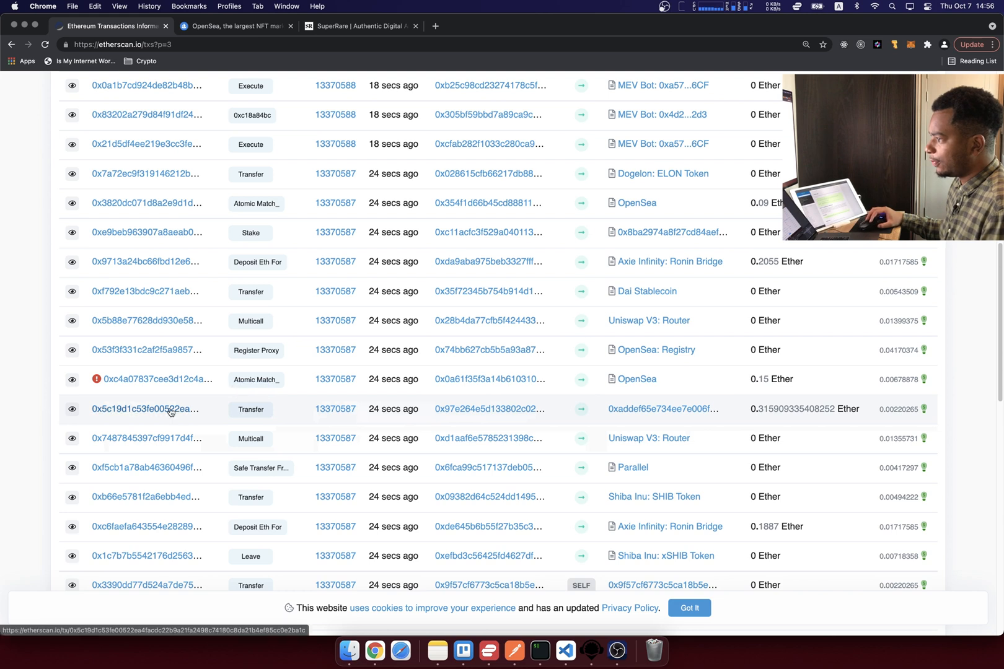
Open a 0.3159 Ether transfer's Transaction Details and highlight its $7.91 fee
left_click(145, 409)
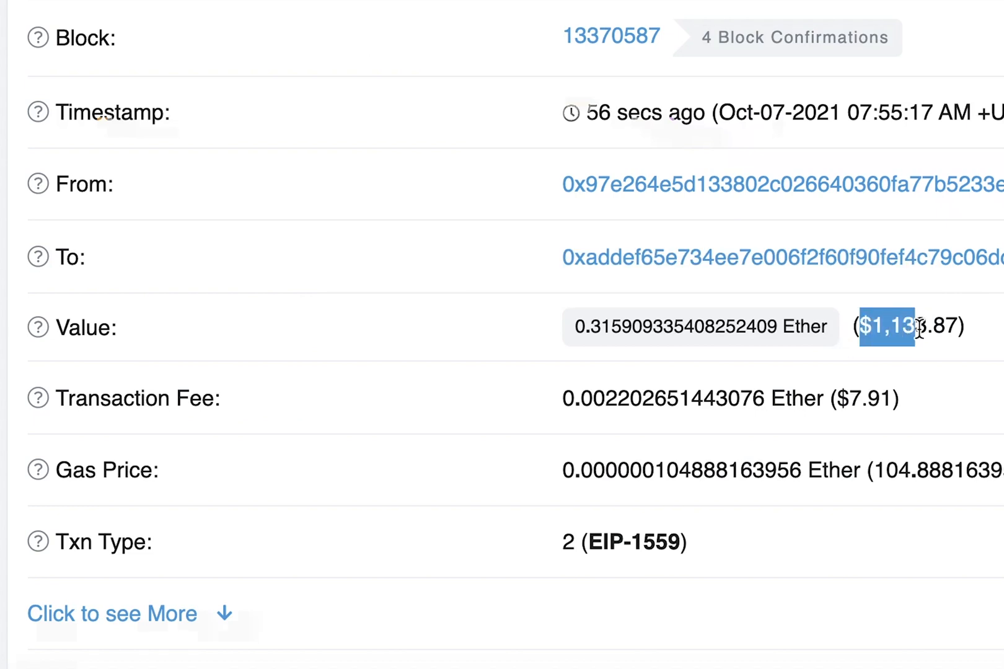
mouse_move(823, 398)
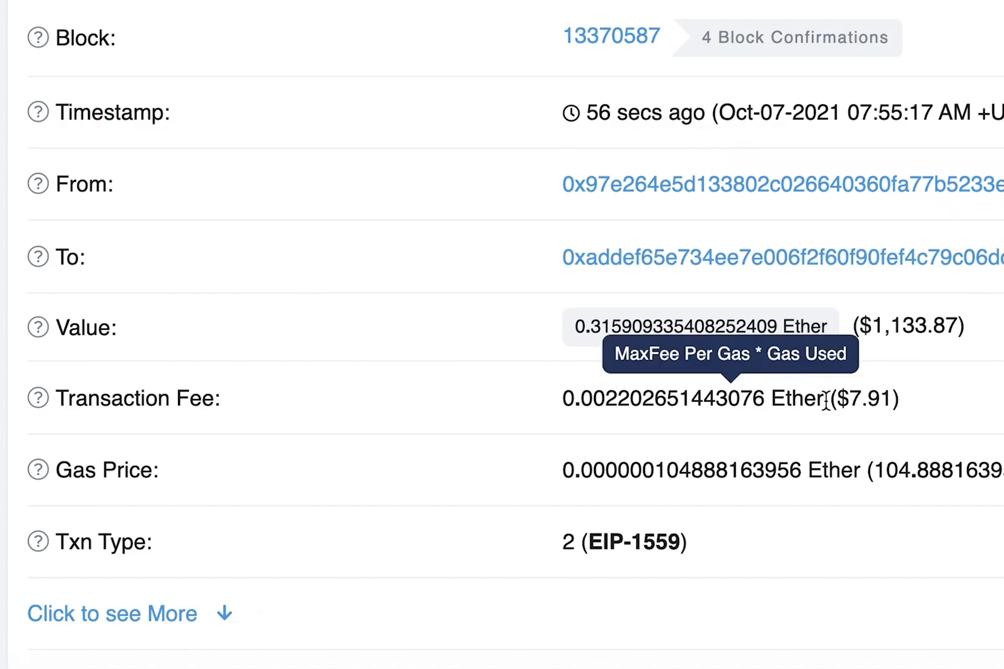
double_click(861, 398)
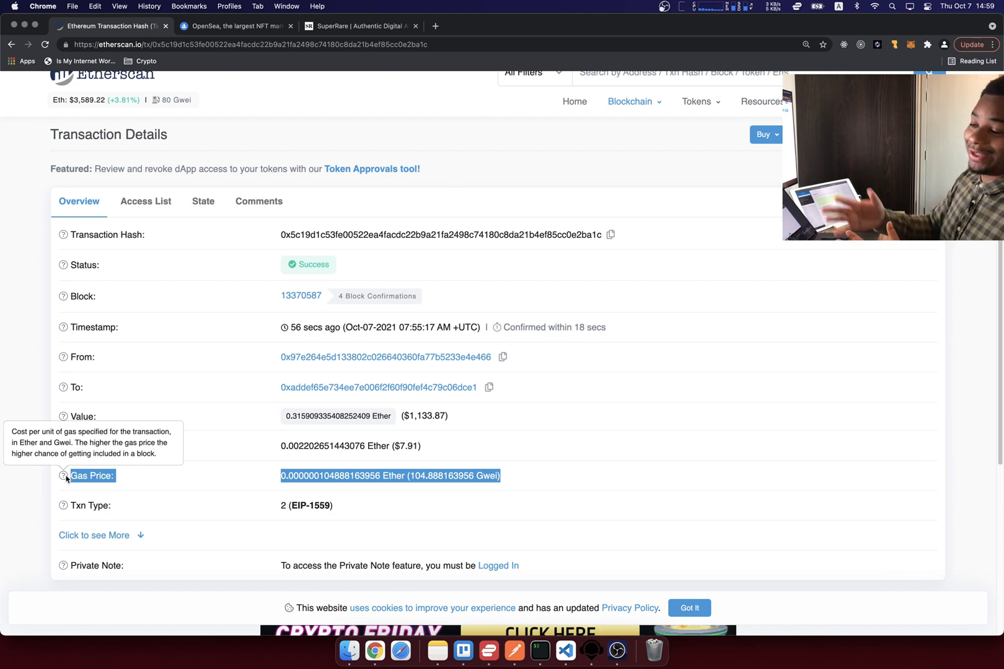
Switch from Etherscan to OpenSea and open the Browse NFTs marketplace listing
left_click(235, 26)
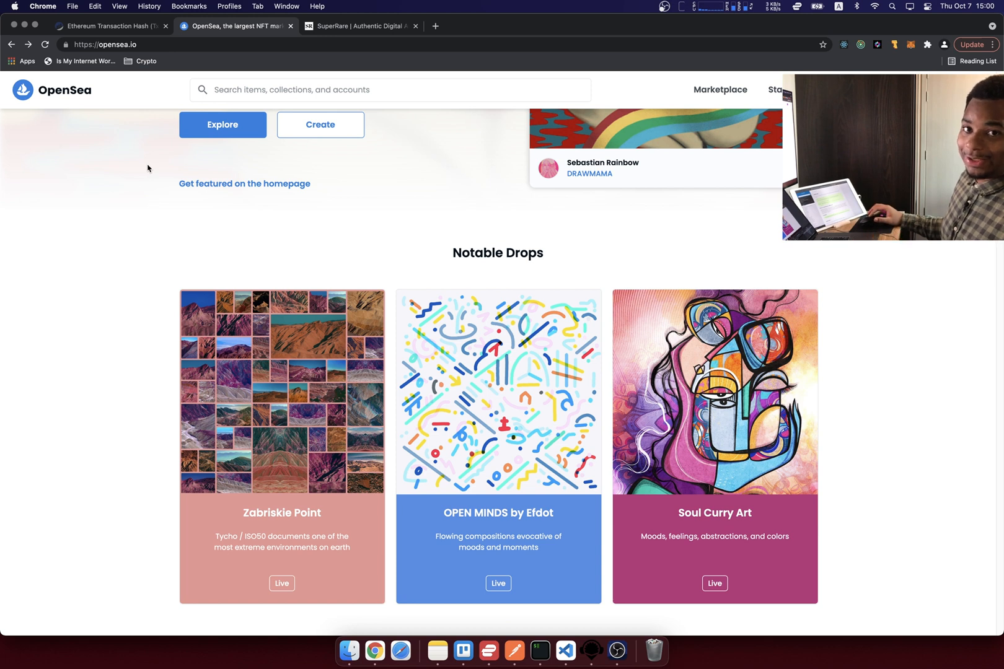
mouse_move(160, 190)
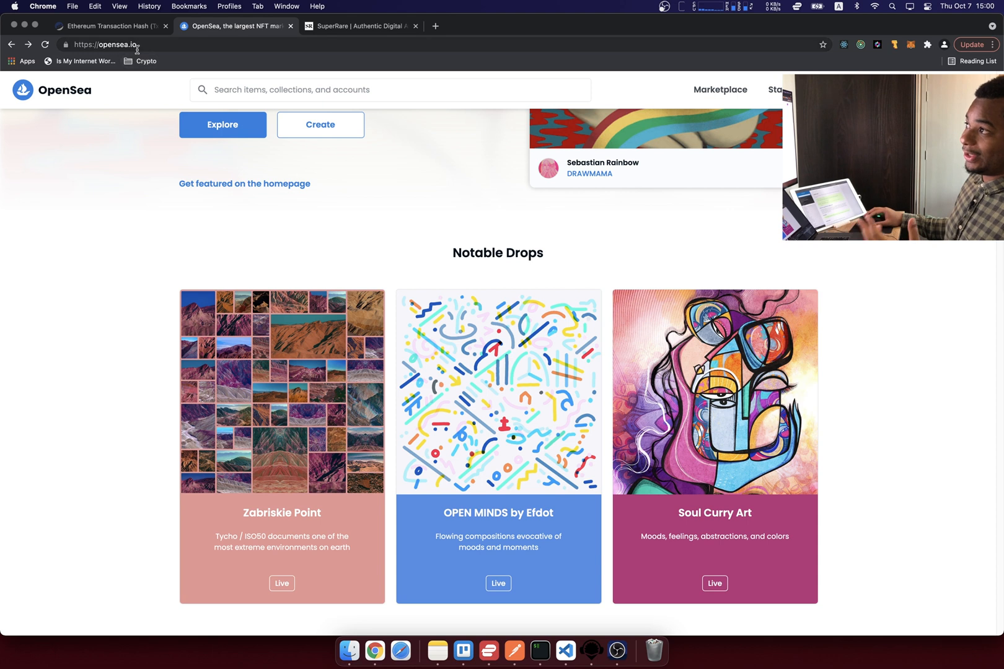
left_click(361, 26)
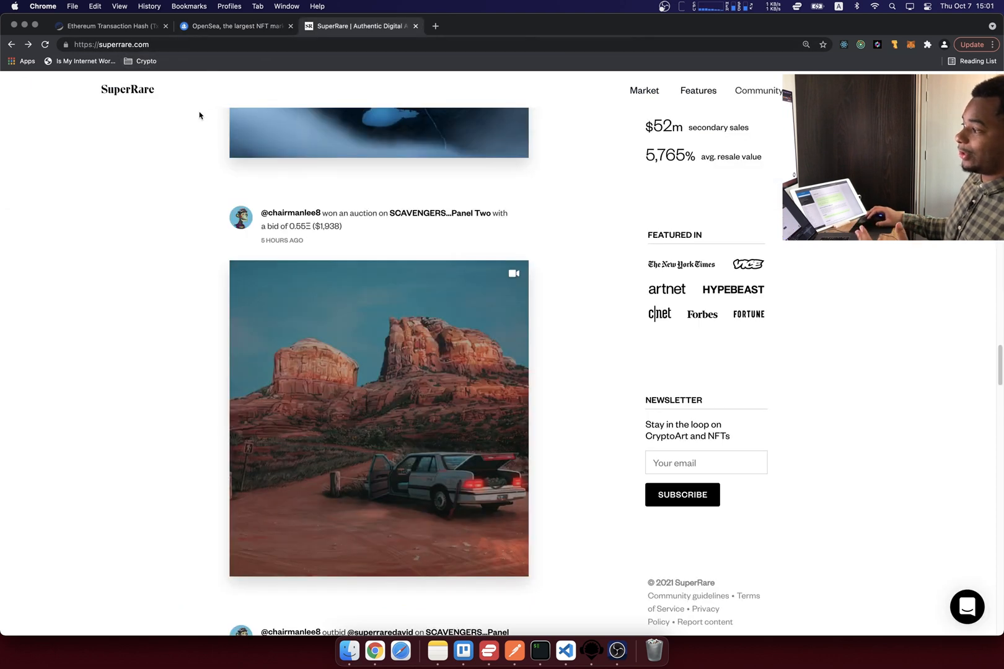
left_click(235, 26)
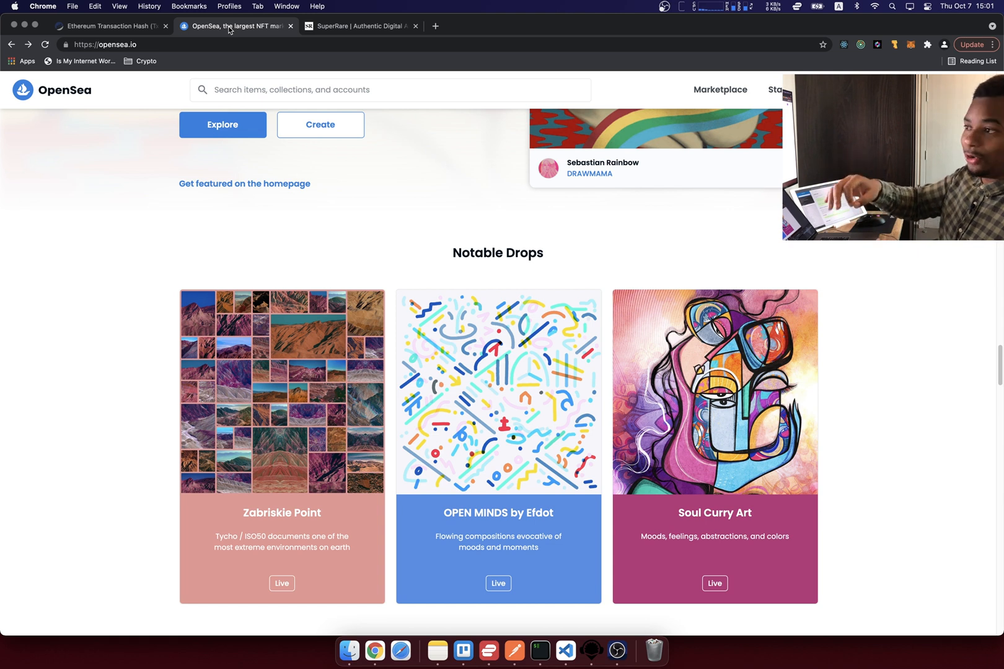
left_click(222, 124)
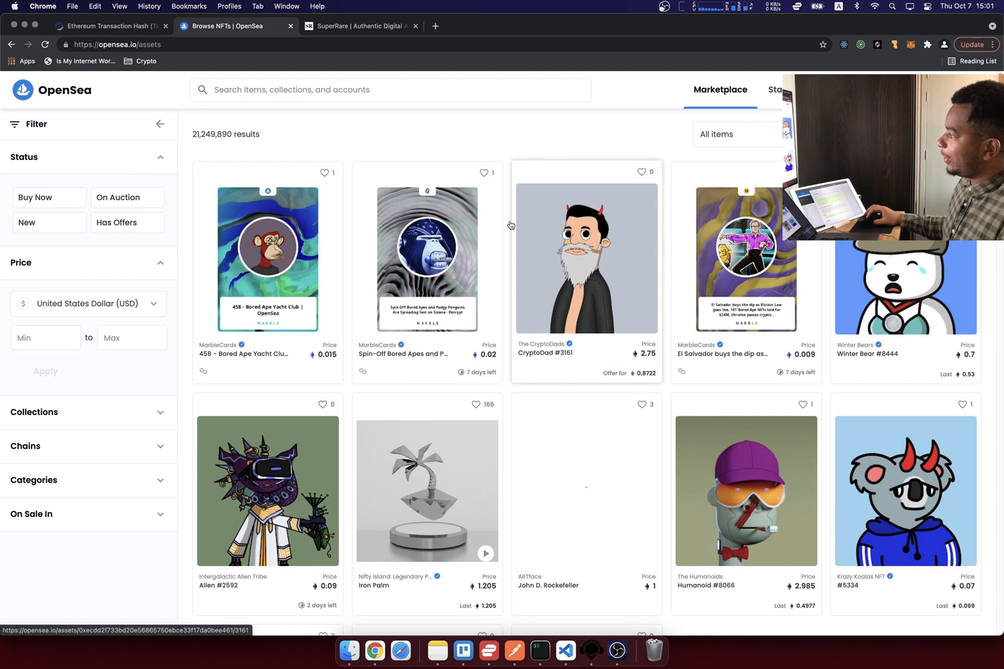
Scroll through the grid of roughly 21 million NFT results with their Ether prices
scroll("down", 3)
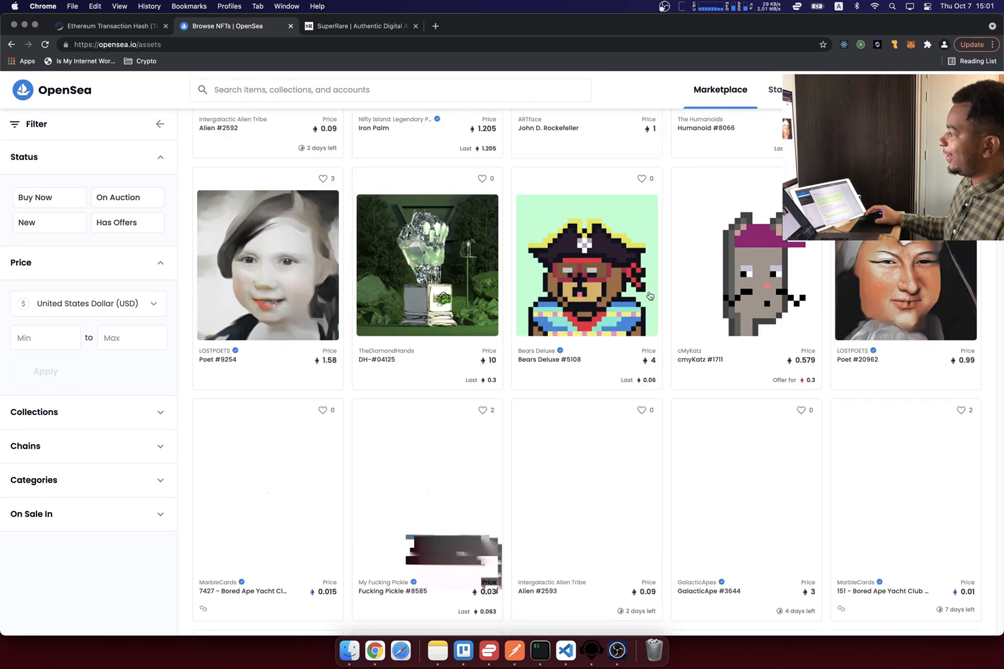
scroll("down", 3)
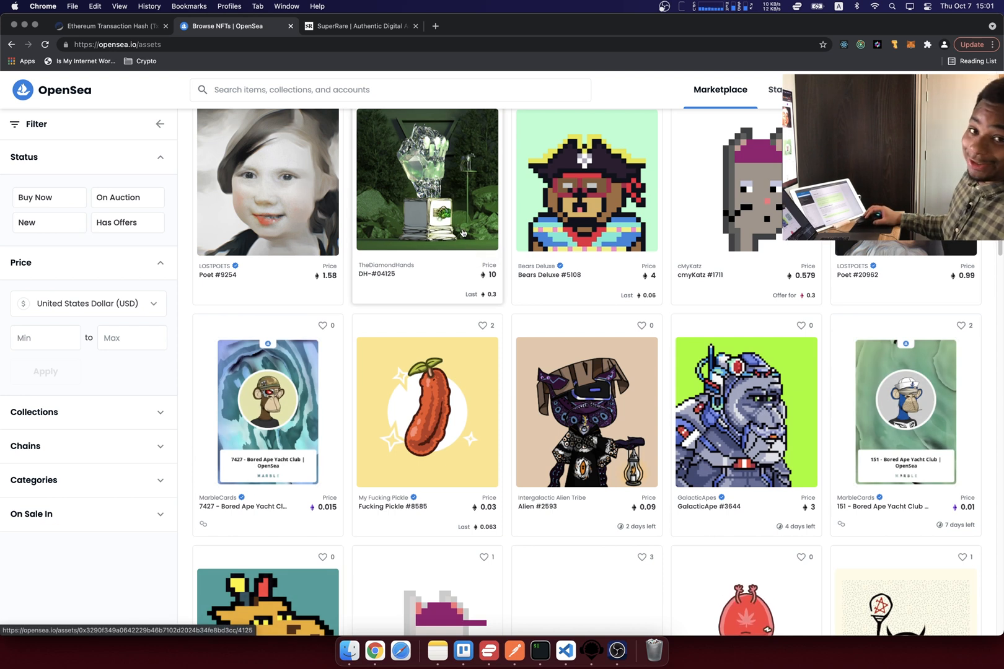
mouse_move(506, 336)
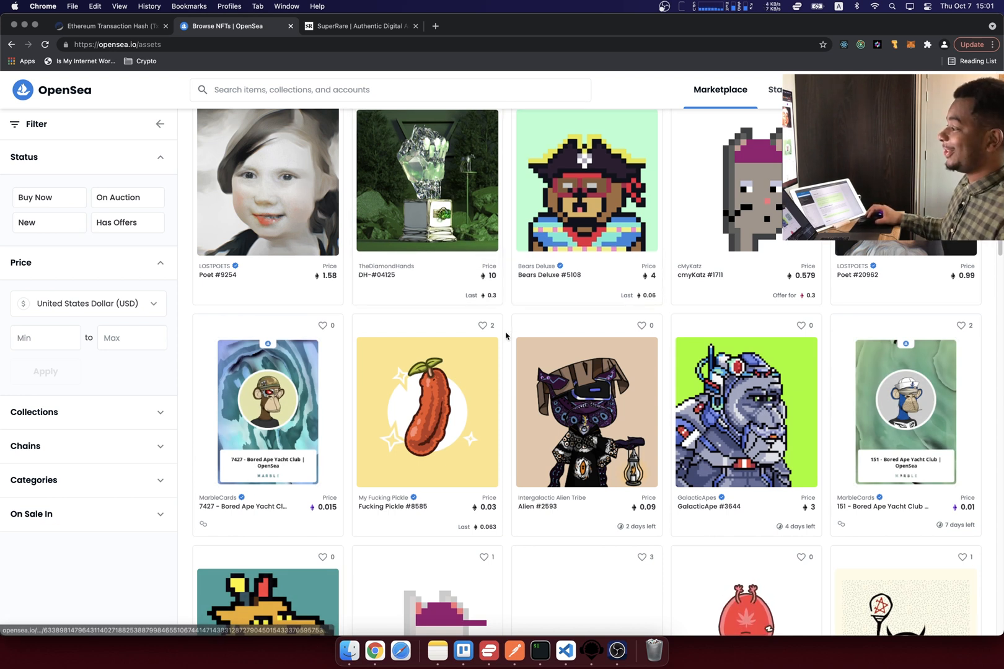
scroll("down", 3)
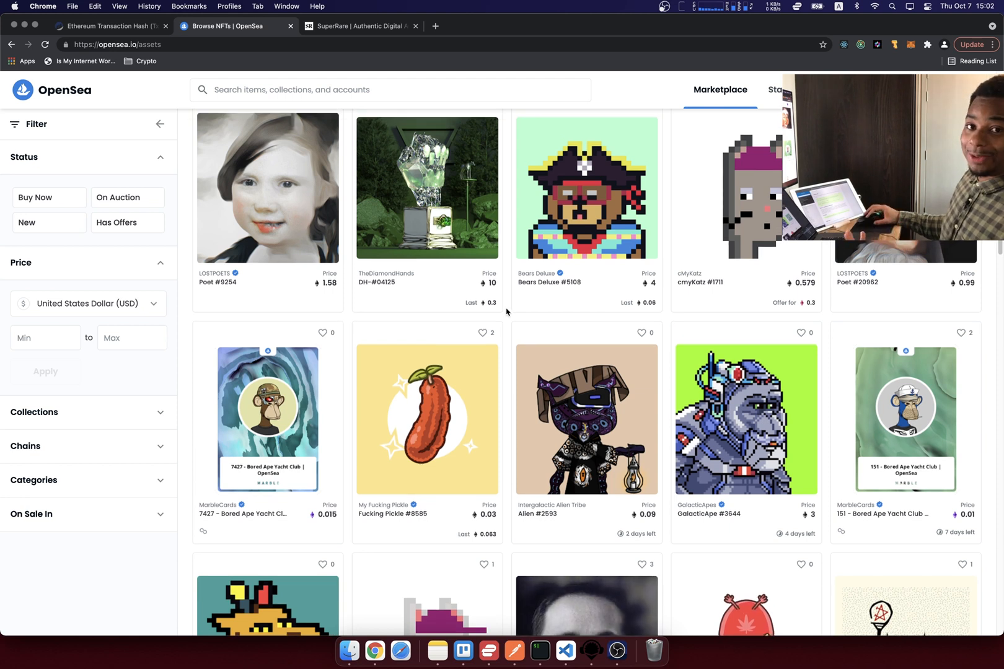
scroll("down", 3)
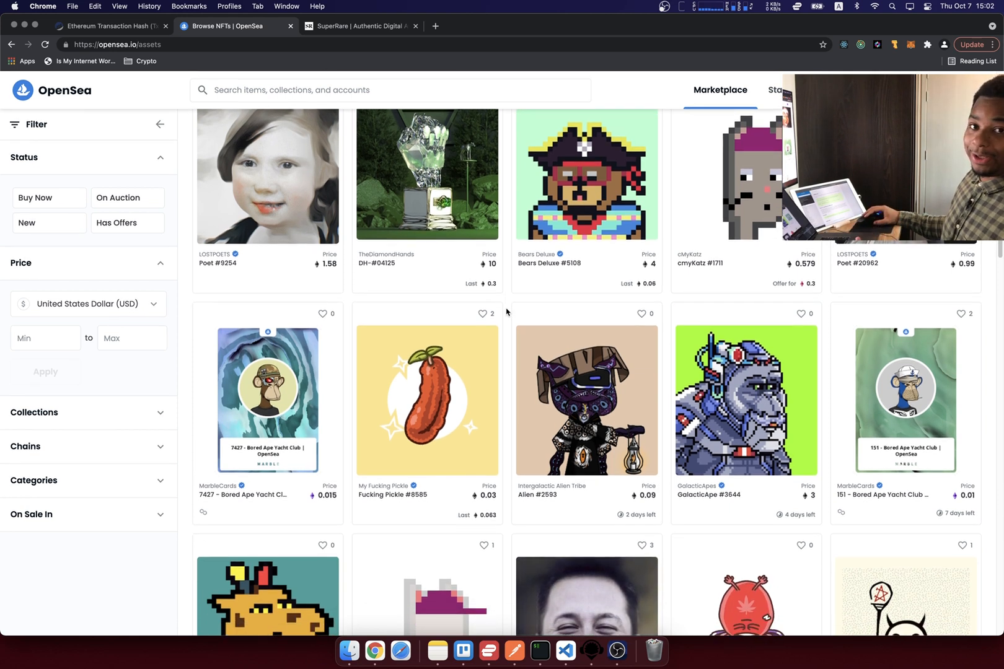
scroll("down", 3)
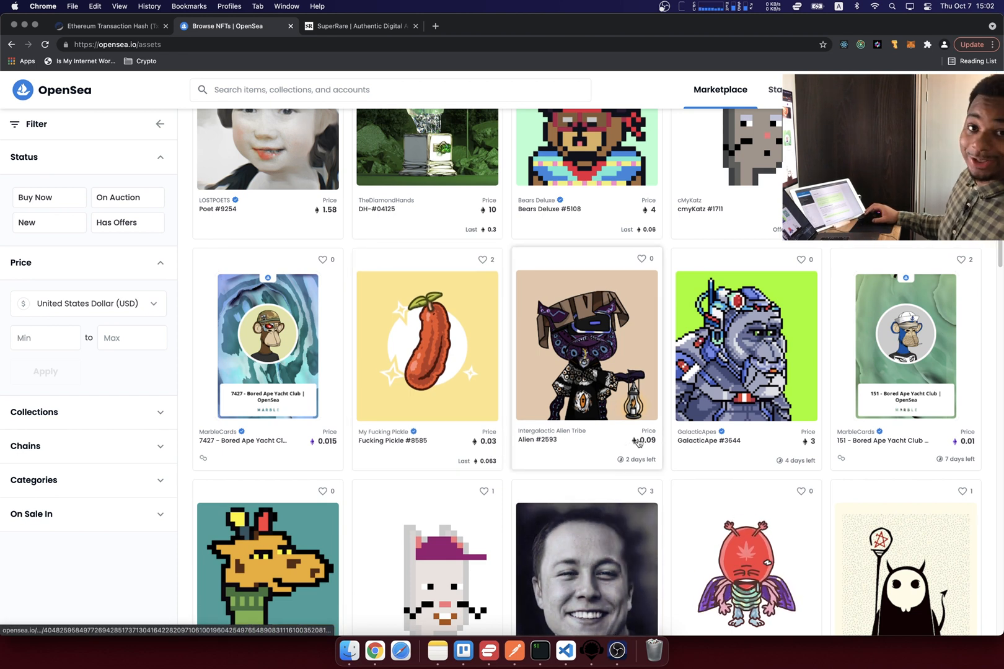
Switch to the SuperRare tab showing its home feed and recent auction win
left_click(358, 27)
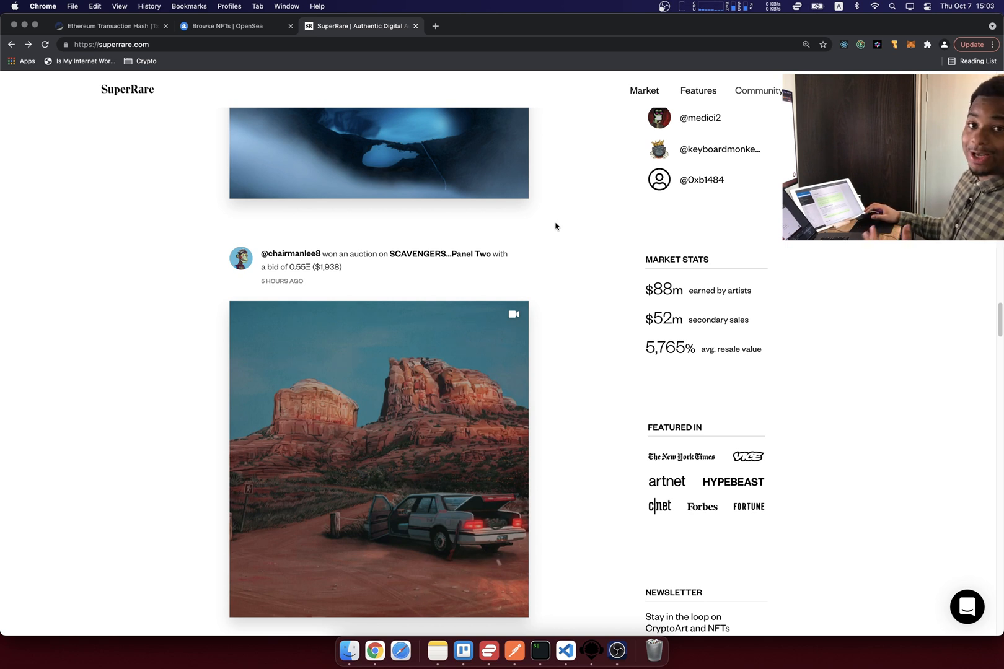
mouse_move(554, 229)
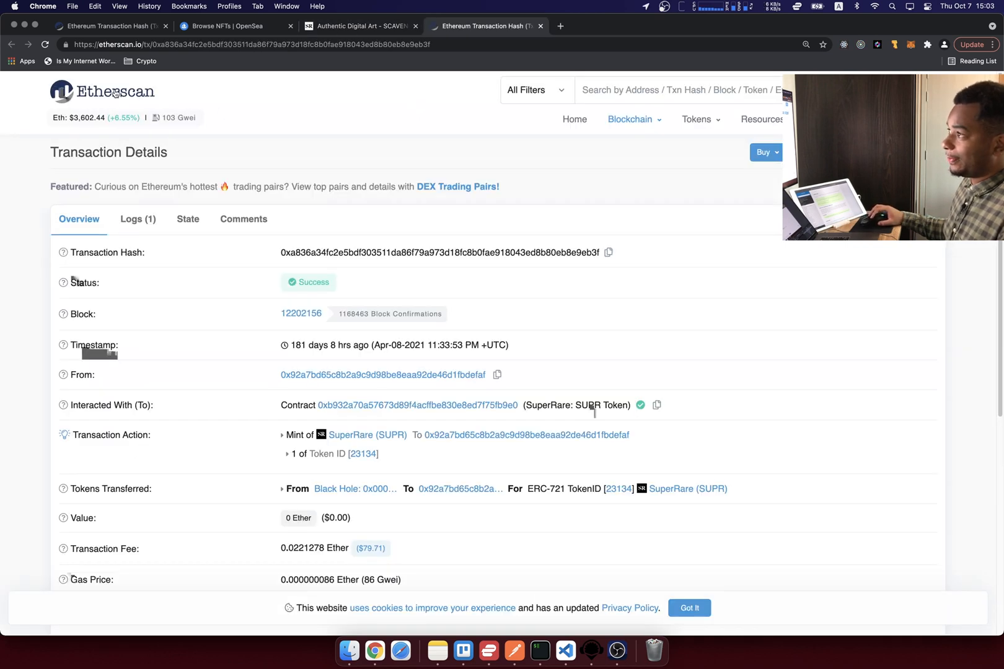
mouse_move(283, 378)
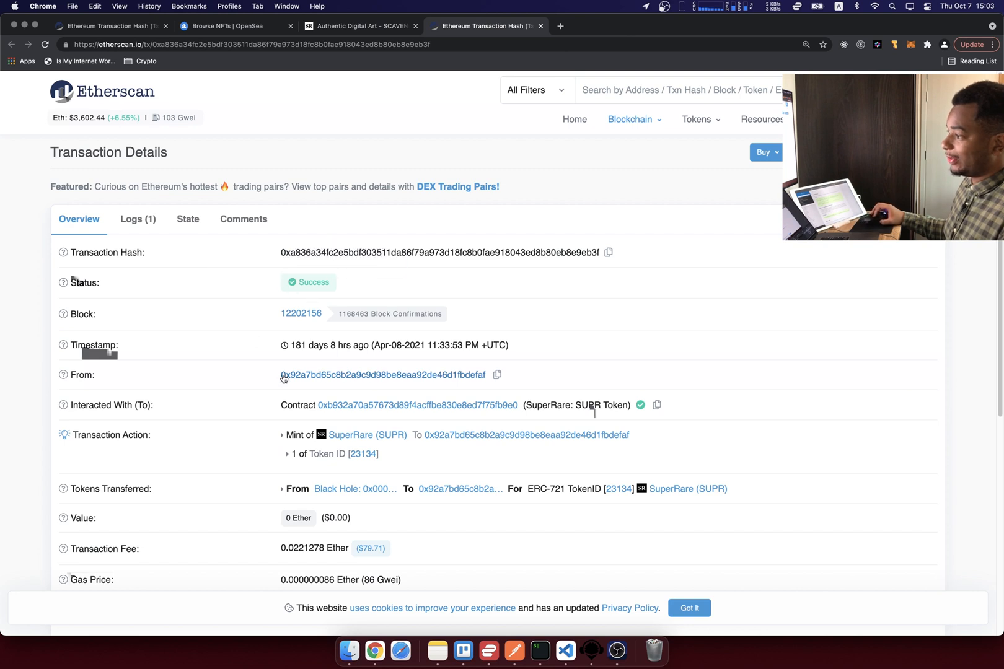
From the mint transaction, open the SuperRare token contract it interacted with
scroll("down", 3)
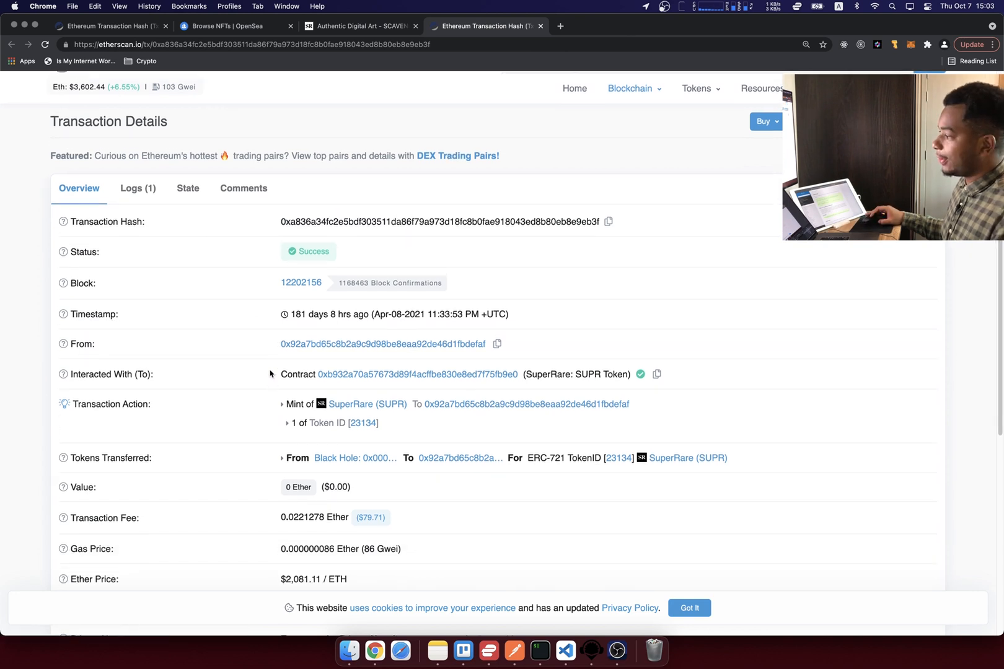
scroll("down", 3)
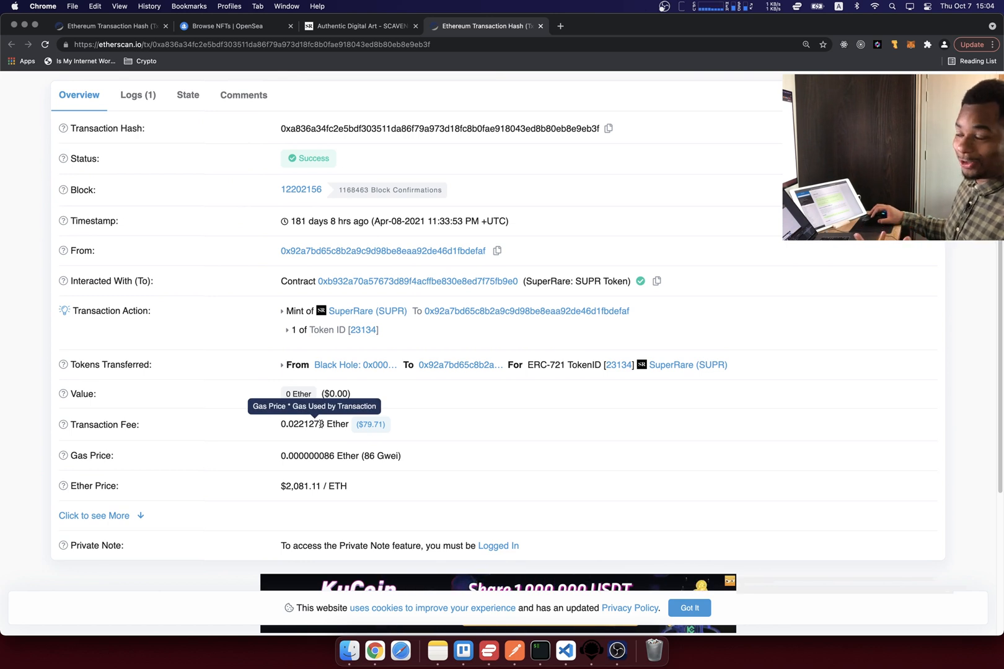
mouse_move(272, 275)
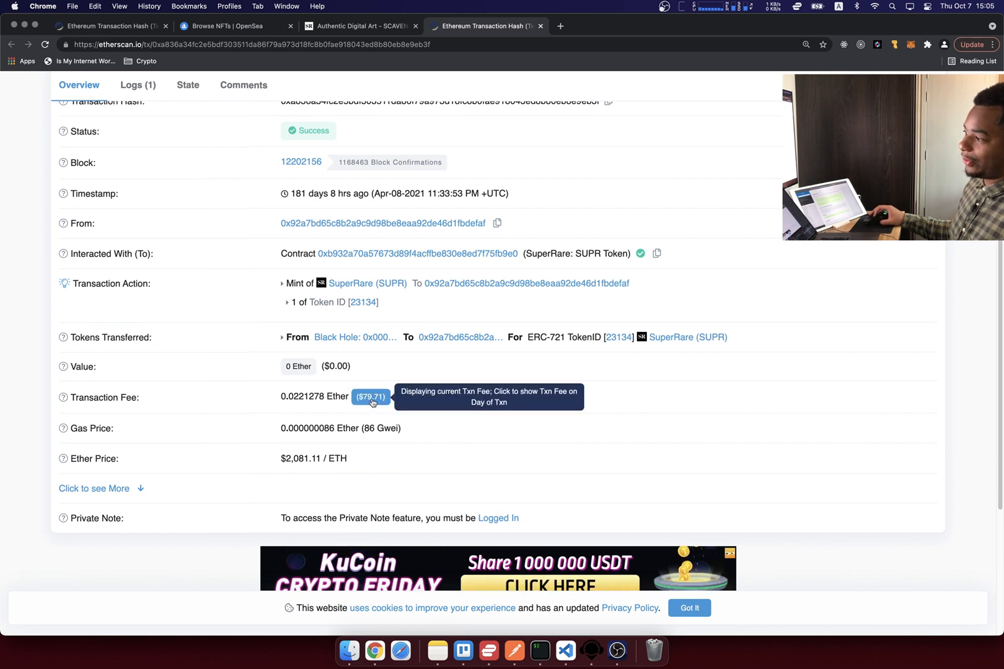
mouse_move(430, 411)
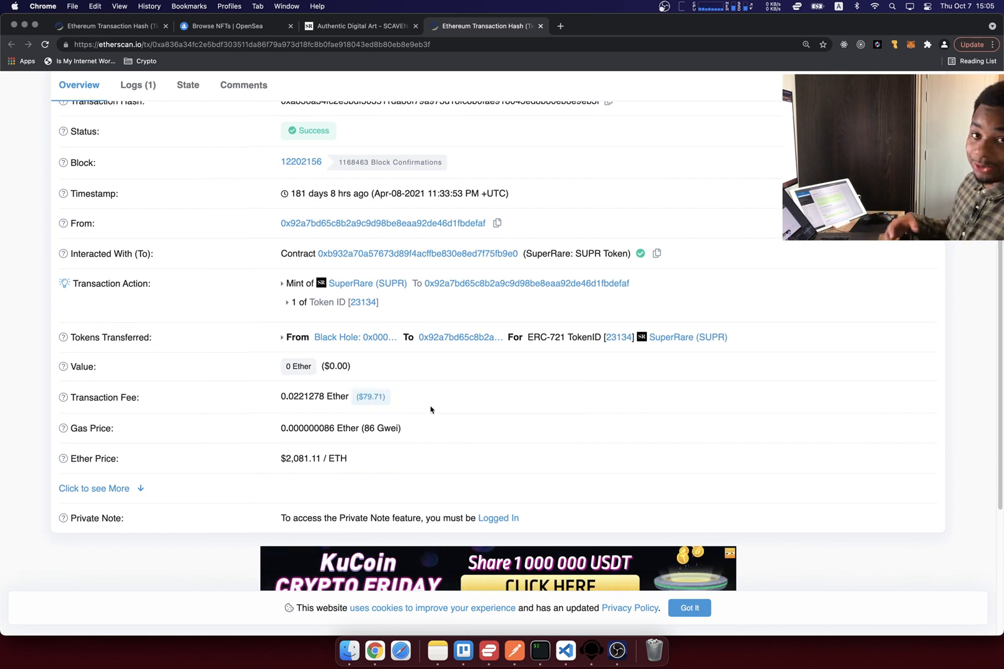
scroll("up", 3)
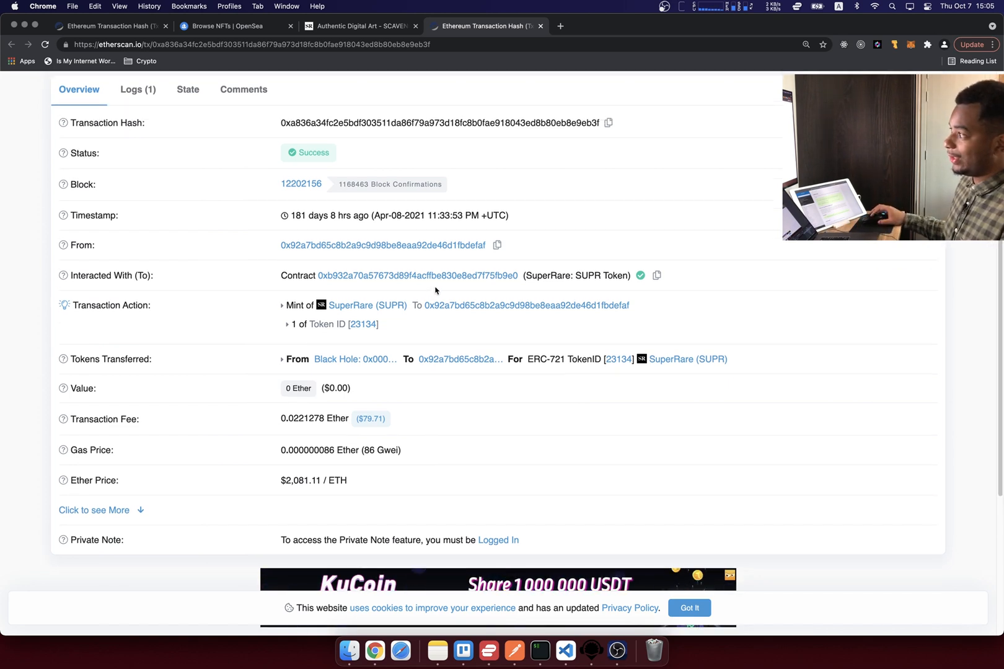
left_click(415, 275)
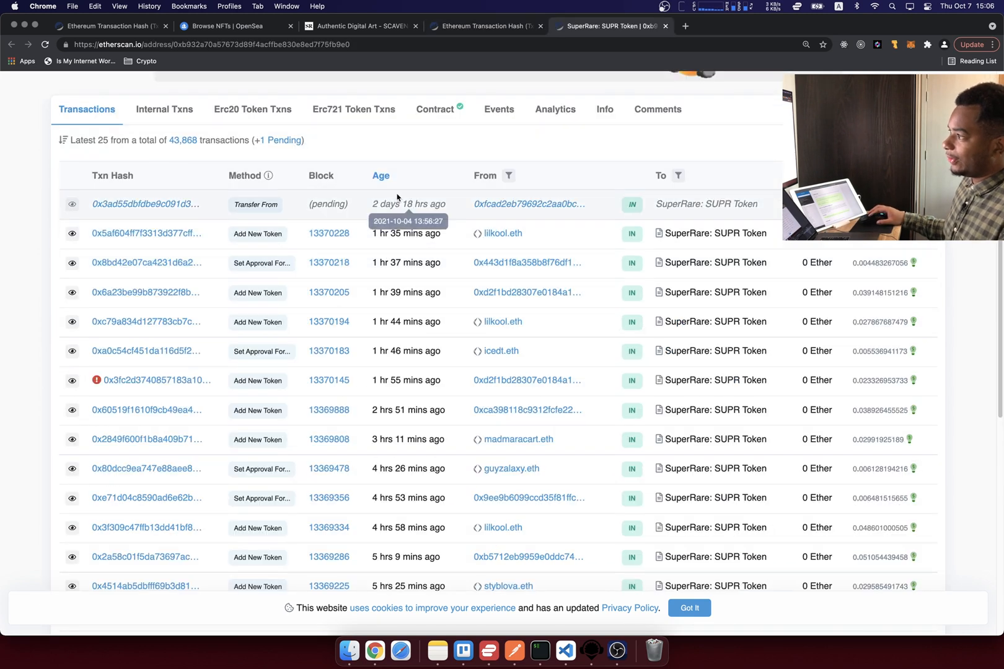
scroll("down", 3)
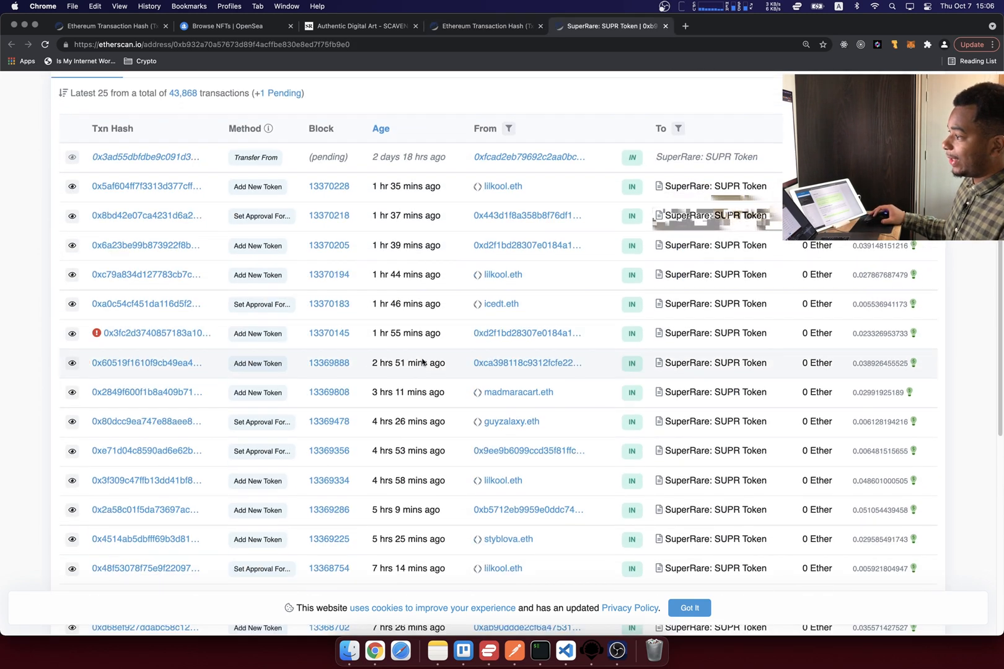
scroll("up", 3)
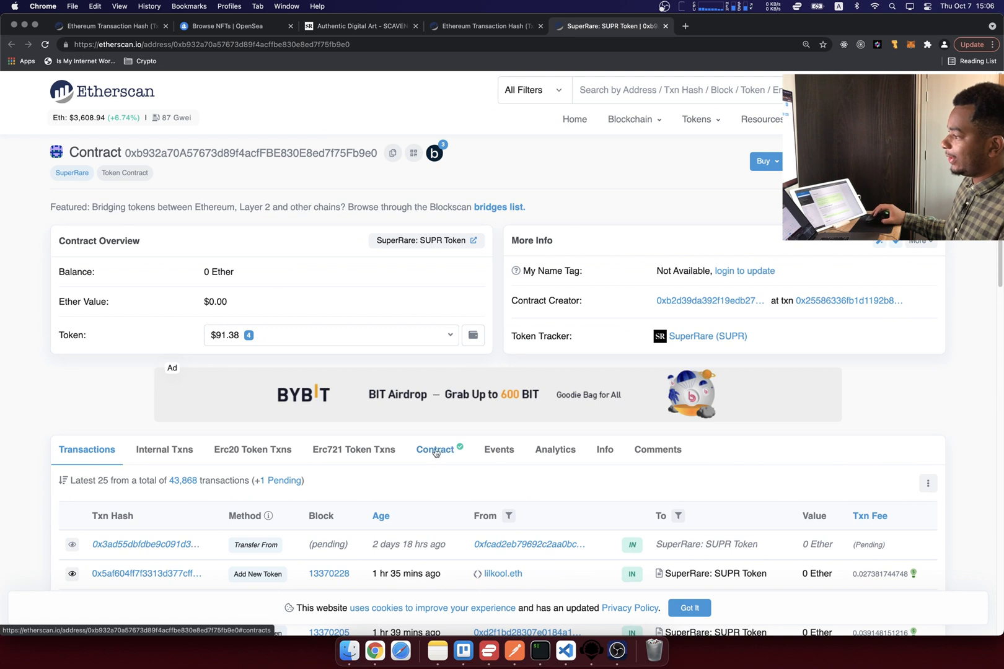
View the contract's verified Solidity source and highlight the SuperRareV2 contract name
left_click(435, 449)
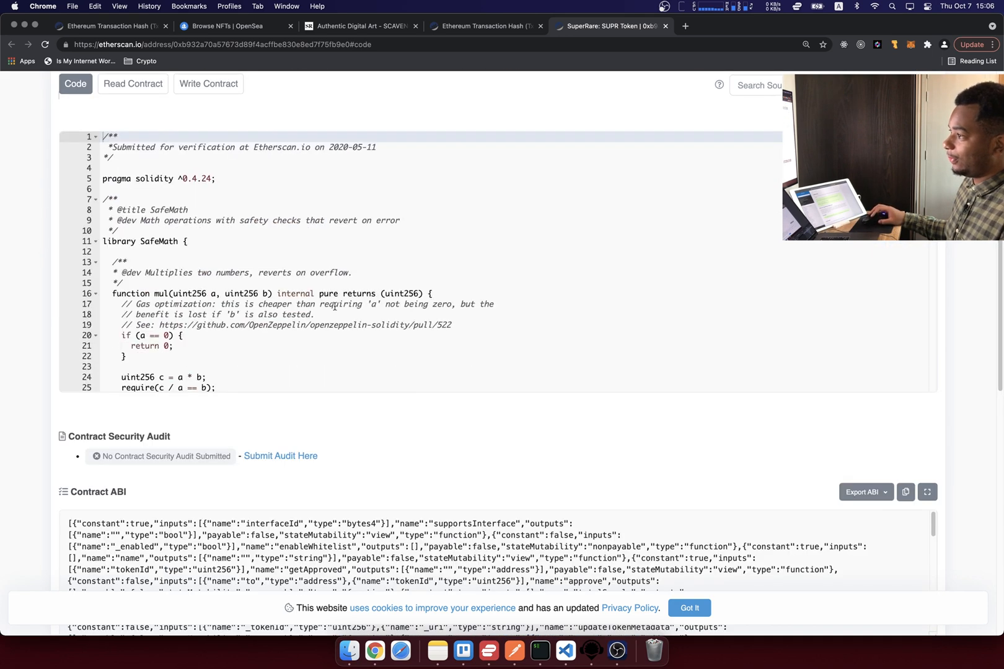
scroll("down", 3)
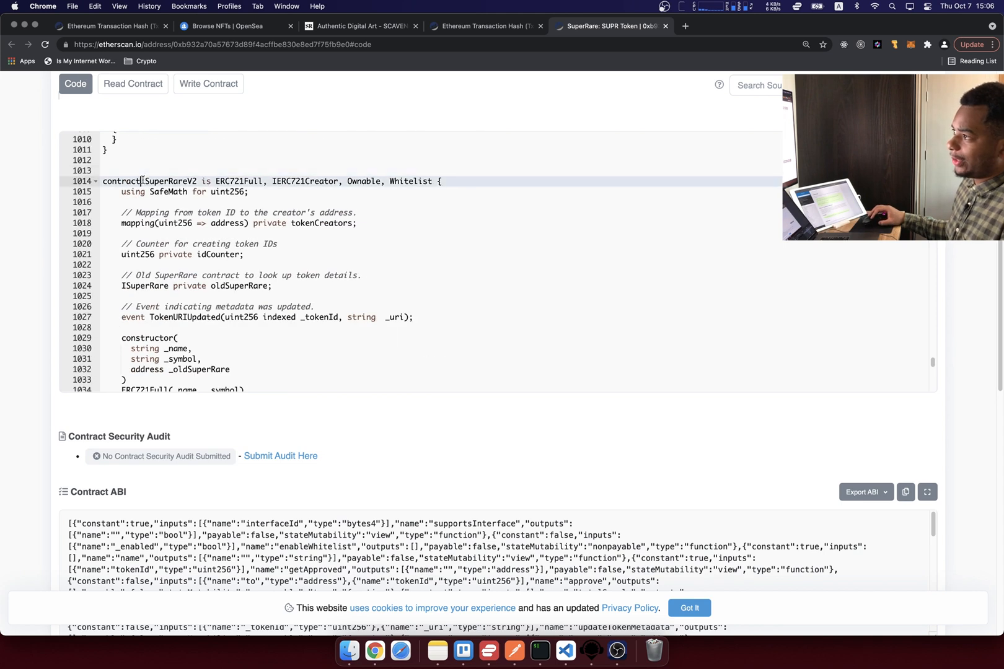
double_click(170, 181)
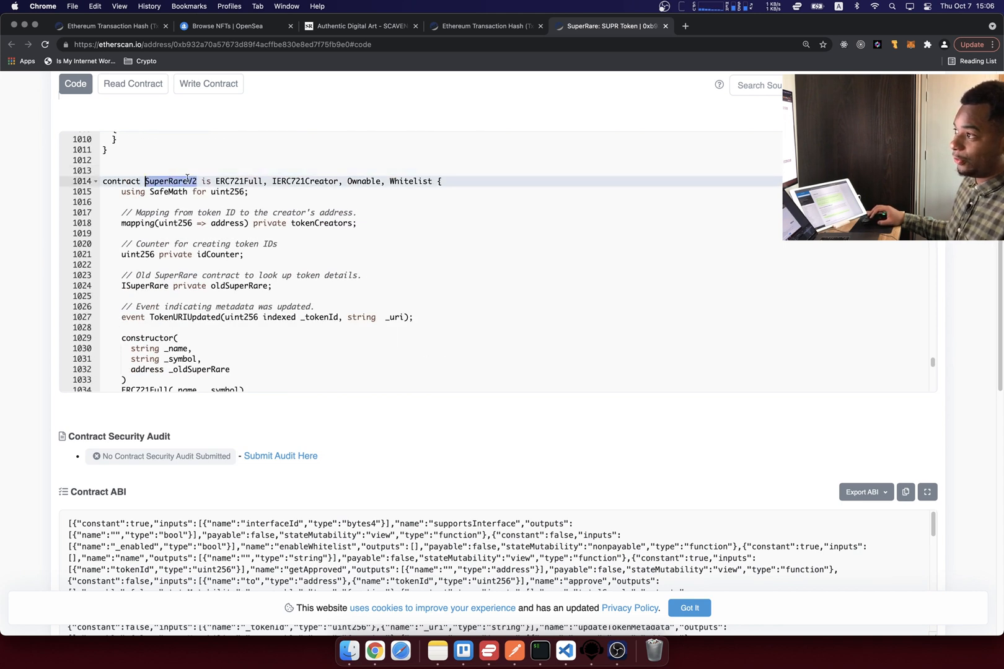
left_click(255, 202)
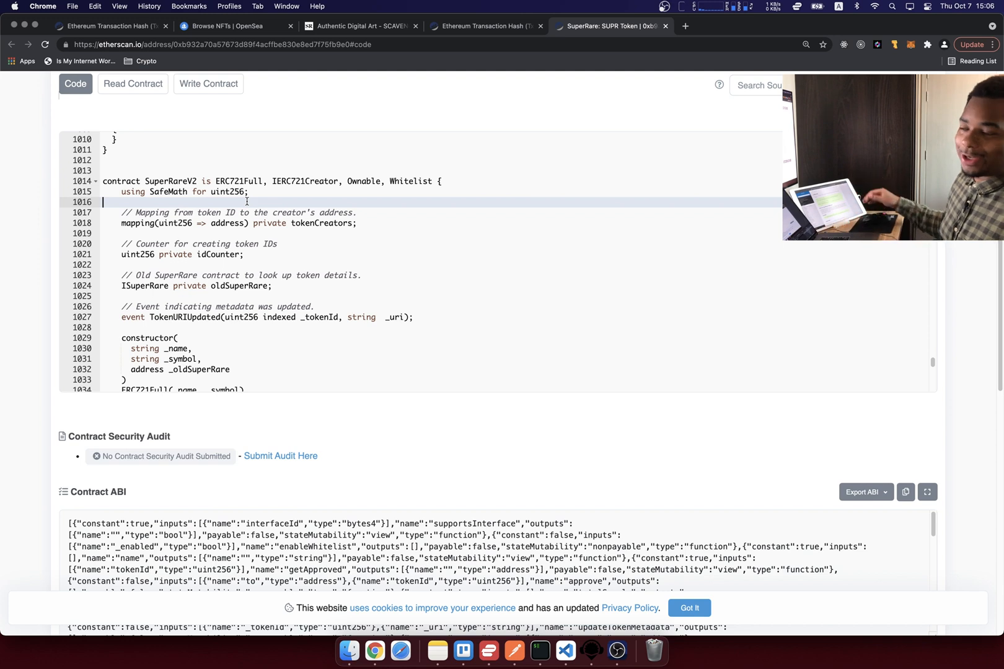
scroll("down", 3)
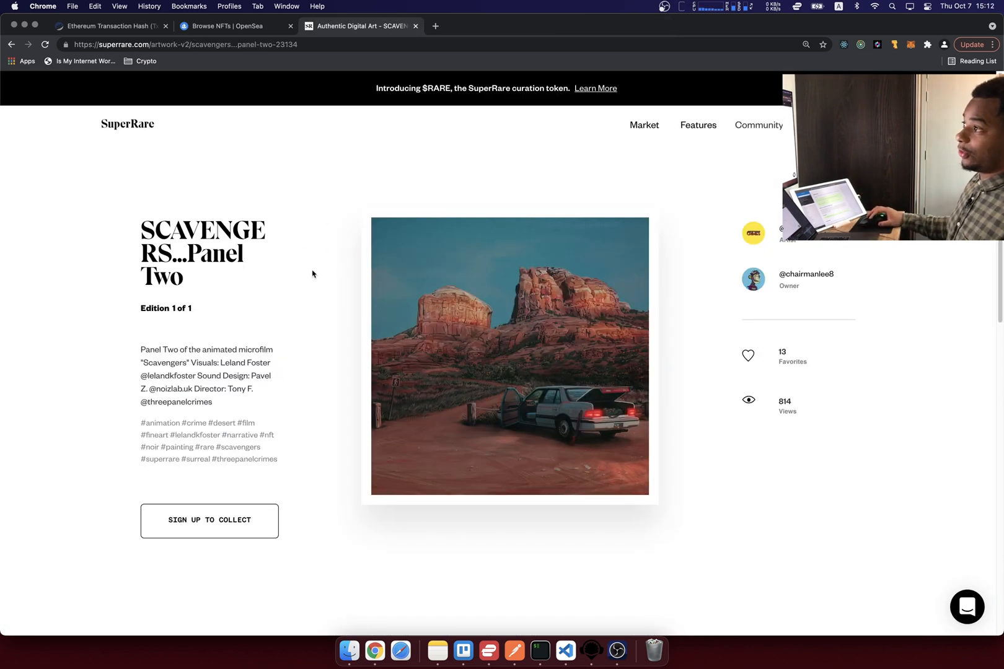
mouse_move(288, 462)
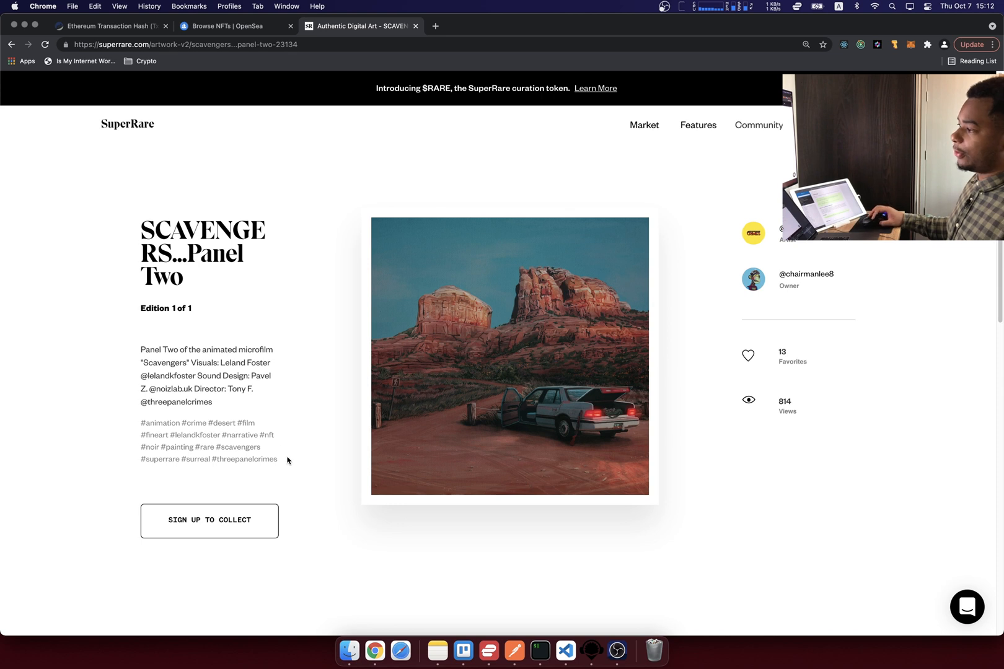
Open the winning bid's transaction and highlight its 0.5665 Ether value
scroll("down", 3)
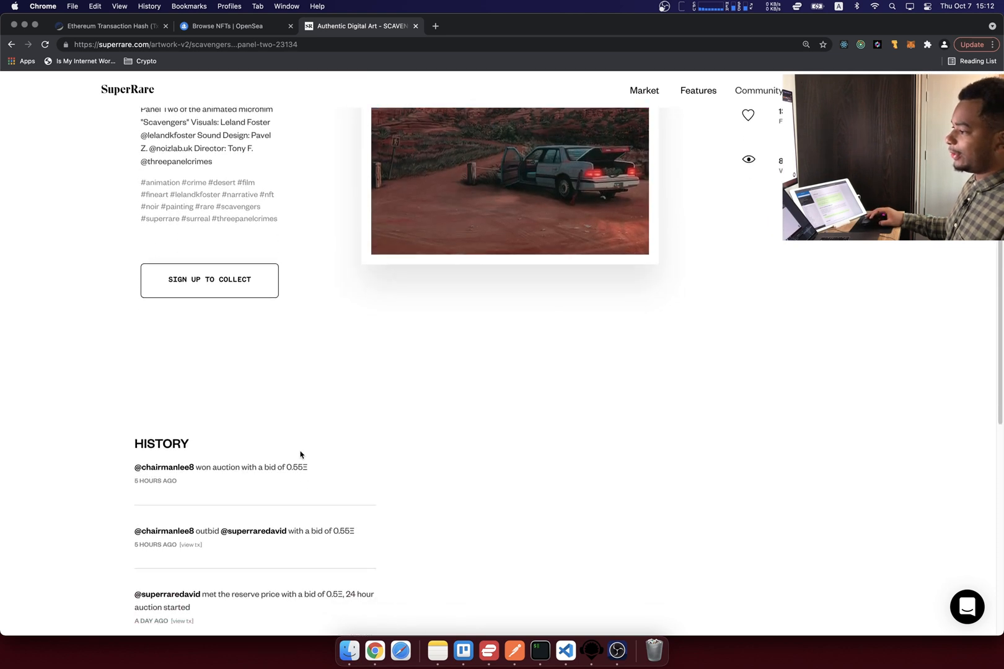
scroll("down", 3)
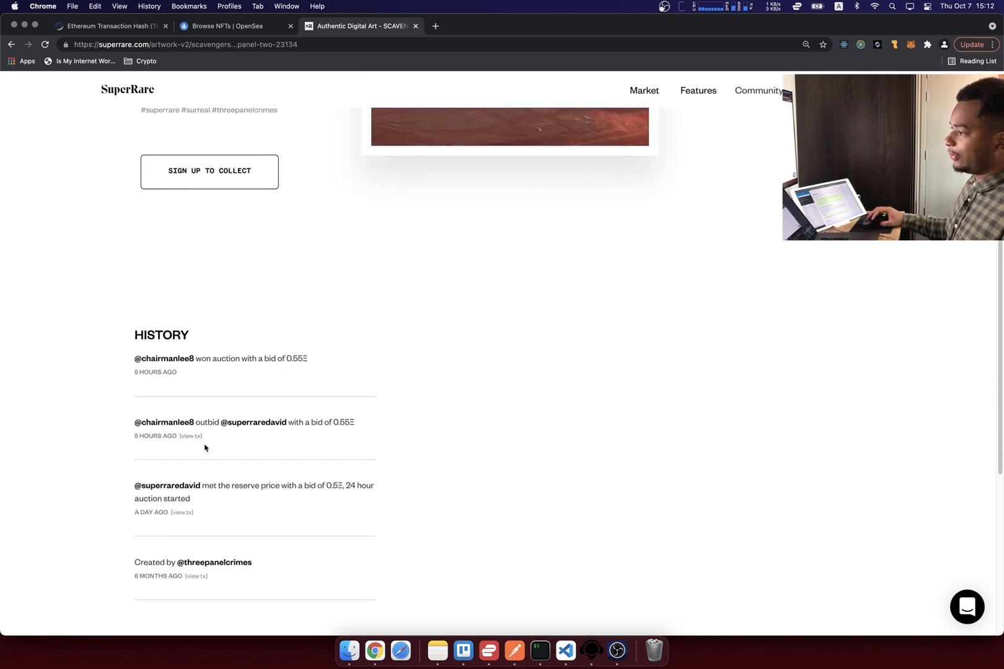
left_click(194, 436)
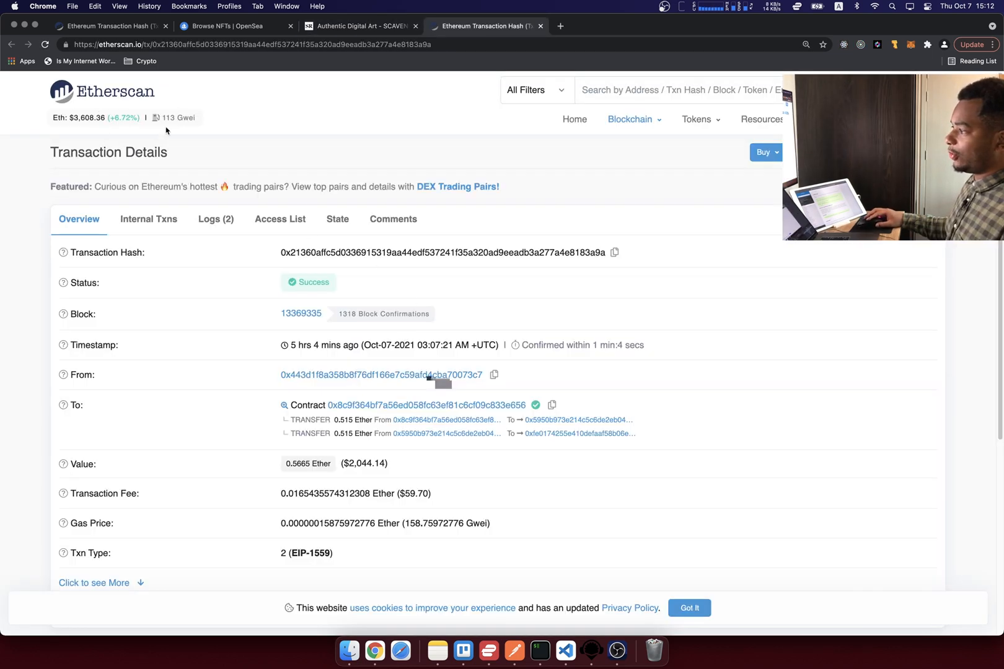
scroll("down", 3)
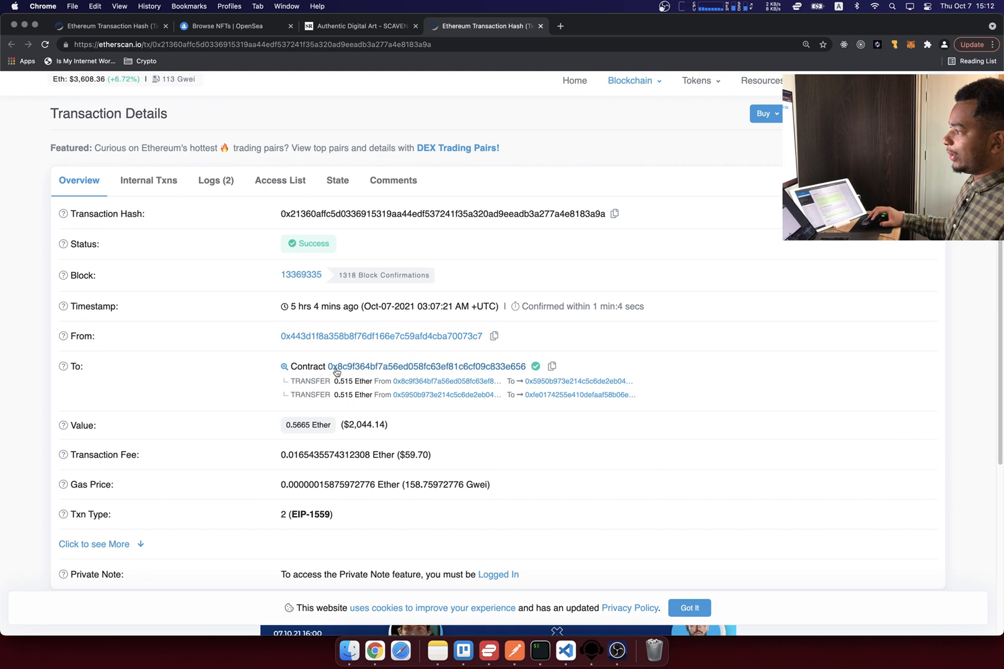
mouse_move(290, 336)
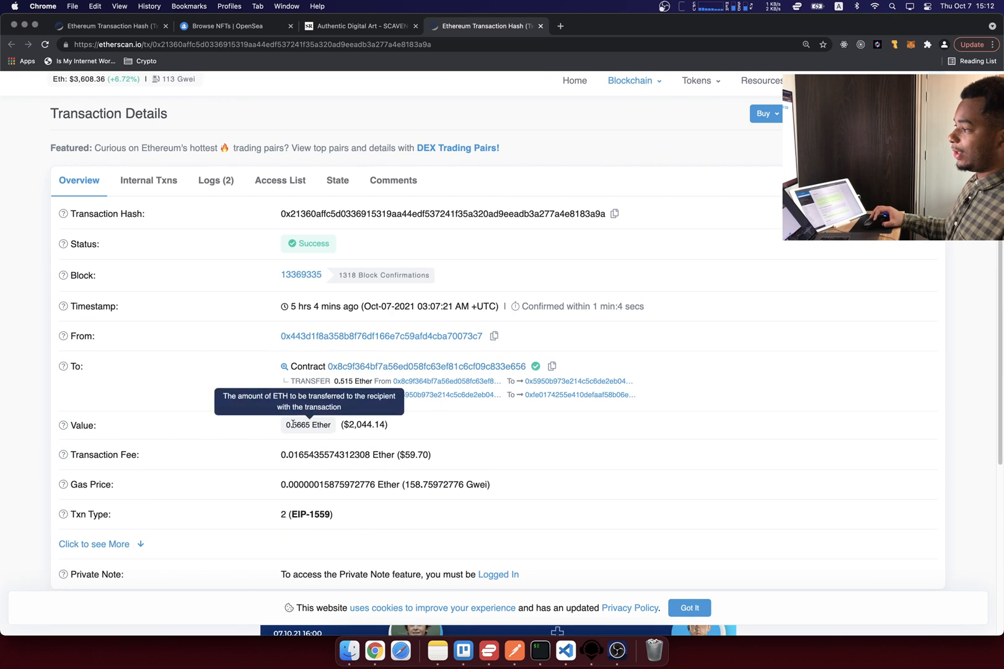
double_click(363, 425)
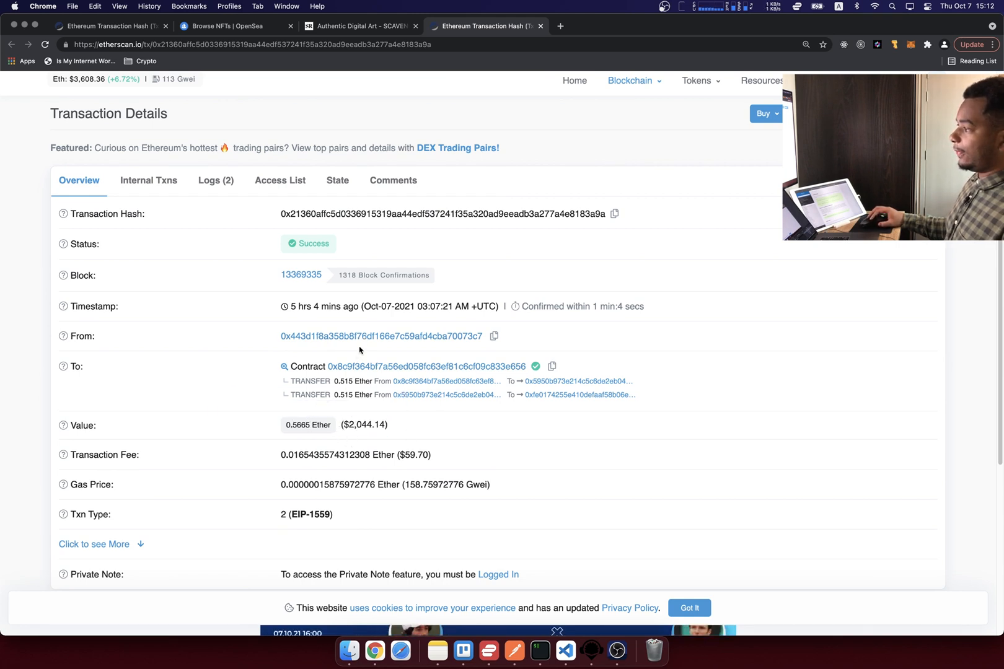
Open the bidder's address and, from its history, the 0.5665 Ether Bid transaction
left_click(380, 336)
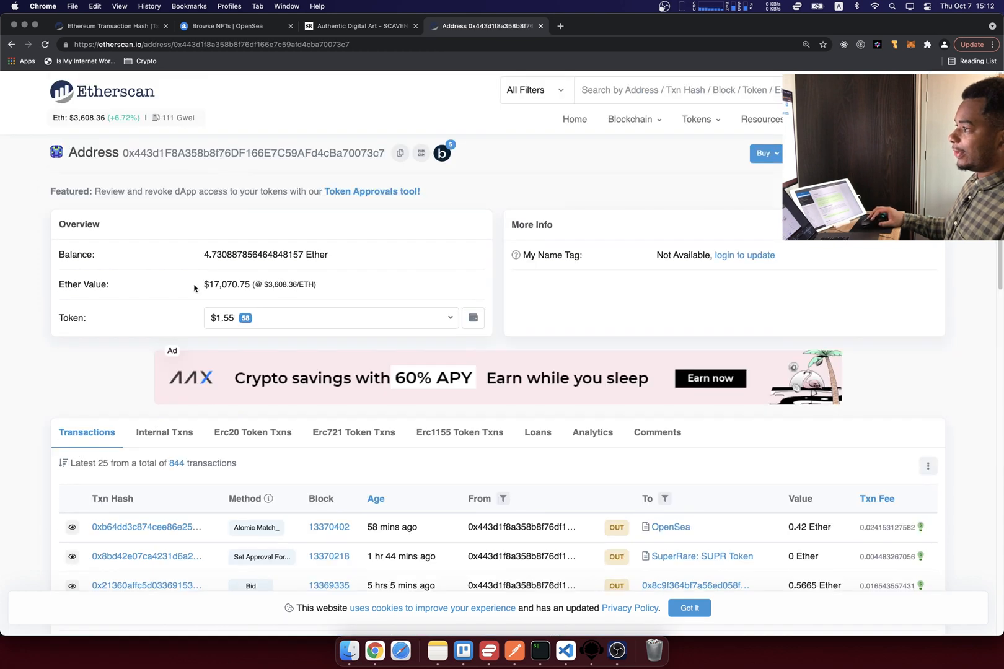
mouse_move(202, 258)
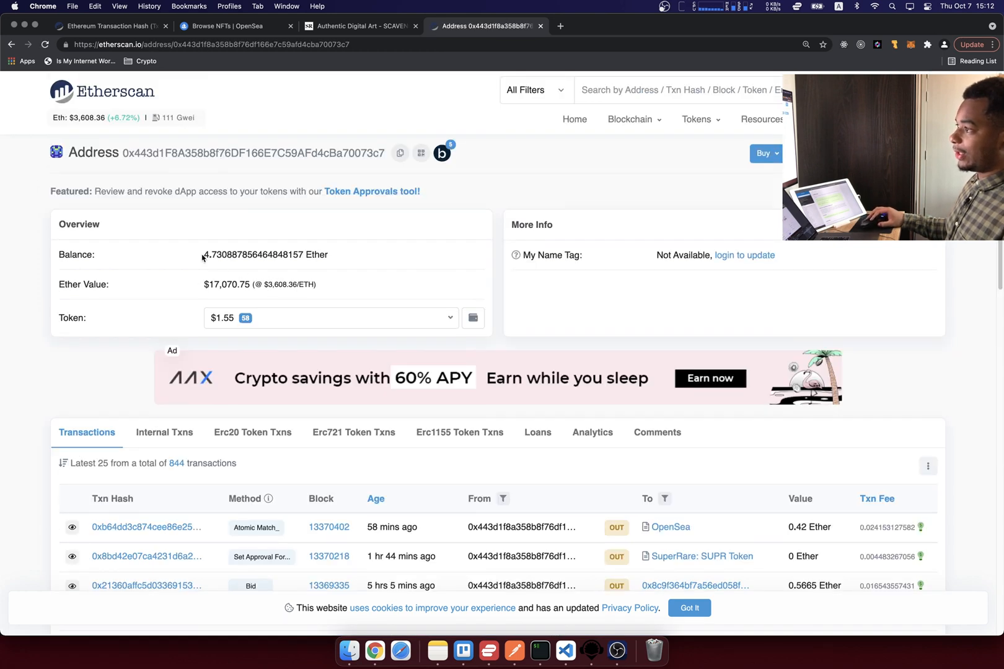
scroll("down", 3)
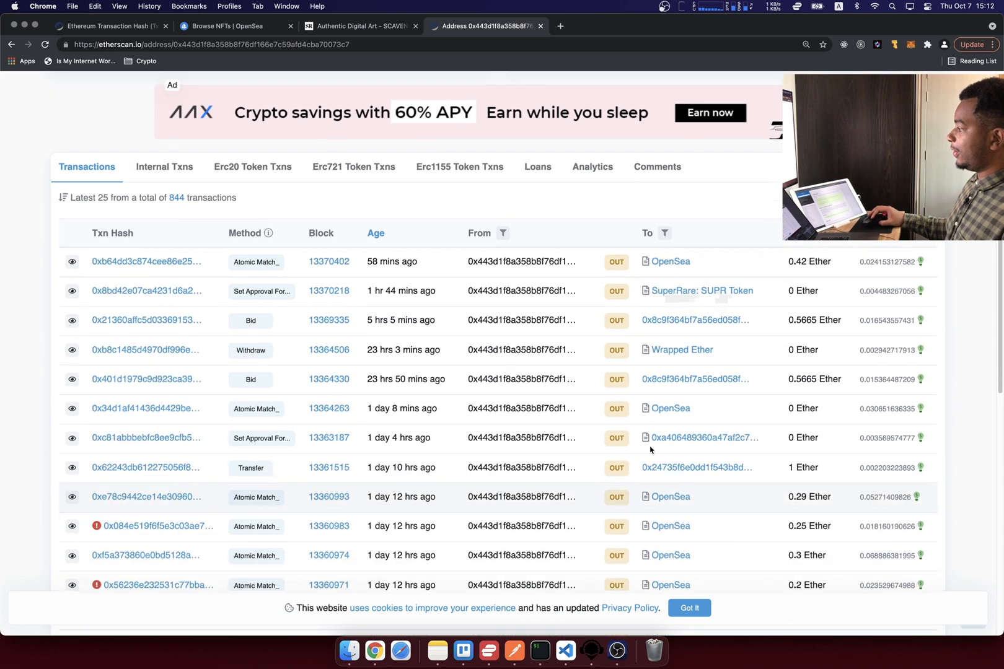
scroll("down", 3)
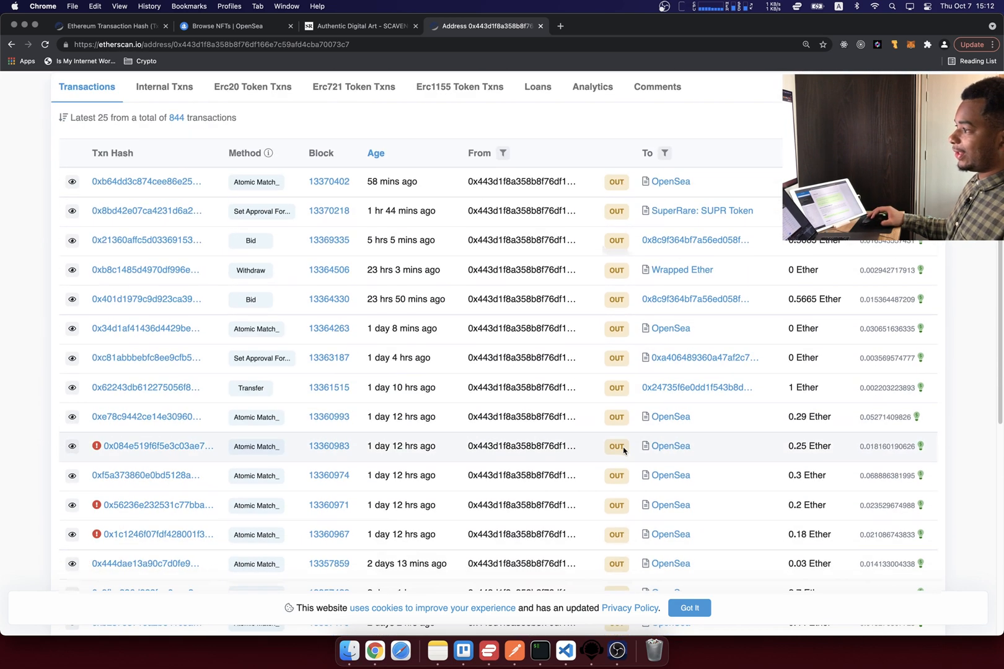
left_click(145, 240)
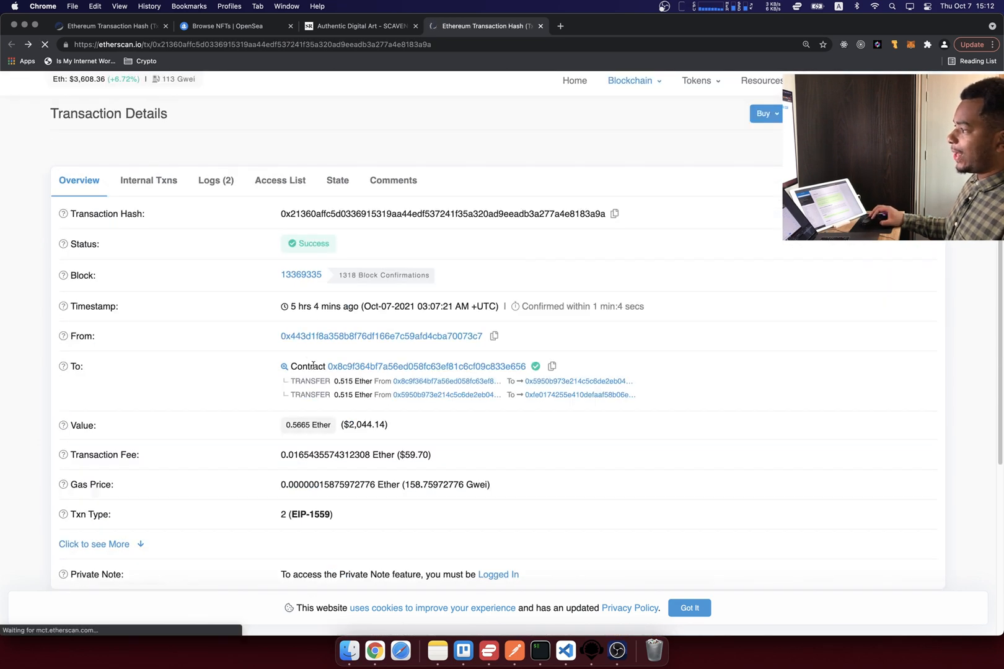
Open the bid's destination contract showing its 13.87 Ether balance and 27,192 transactions
left_click(429, 367)
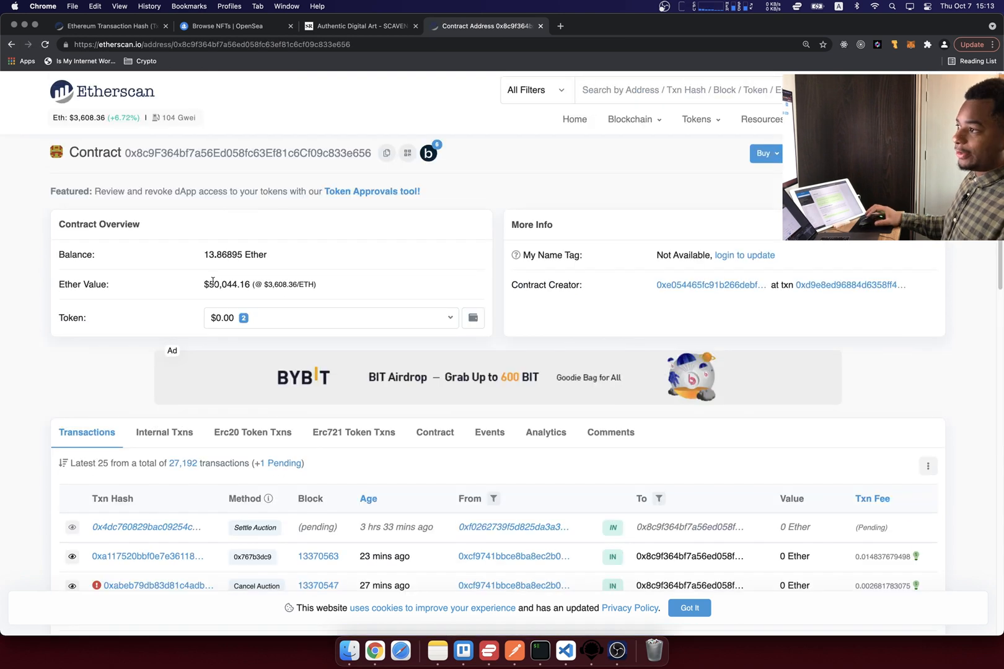
mouse_move(200, 256)
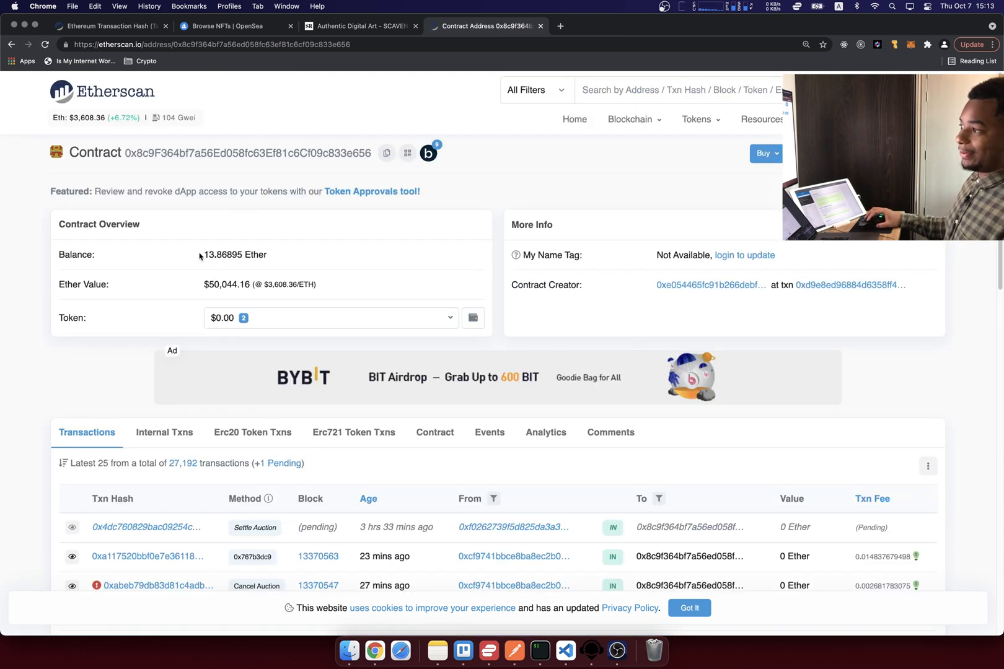
mouse_move(292, 257)
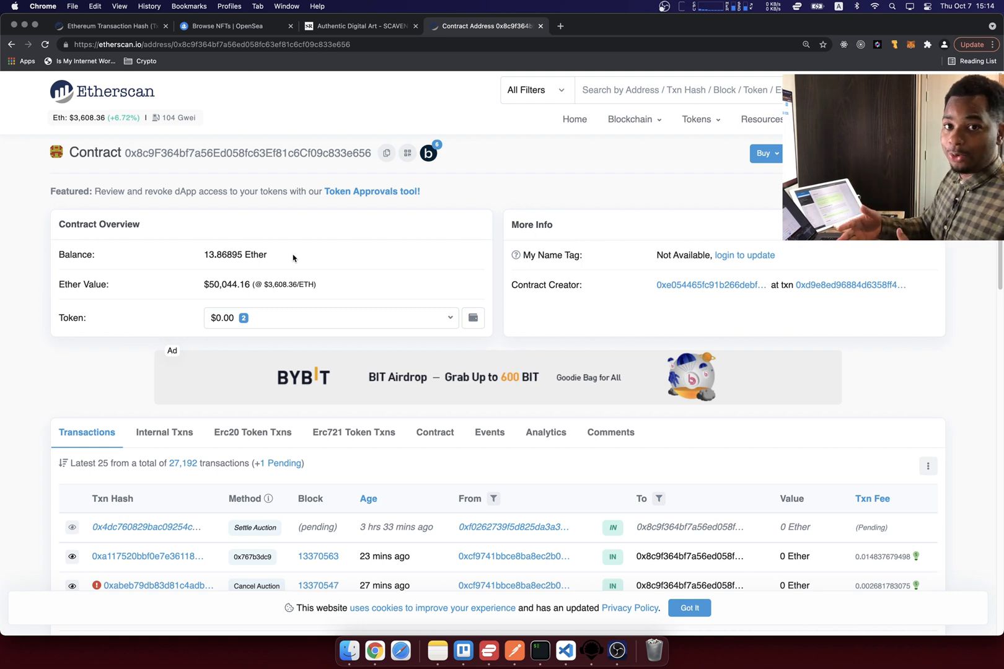
mouse_move(396, 254)
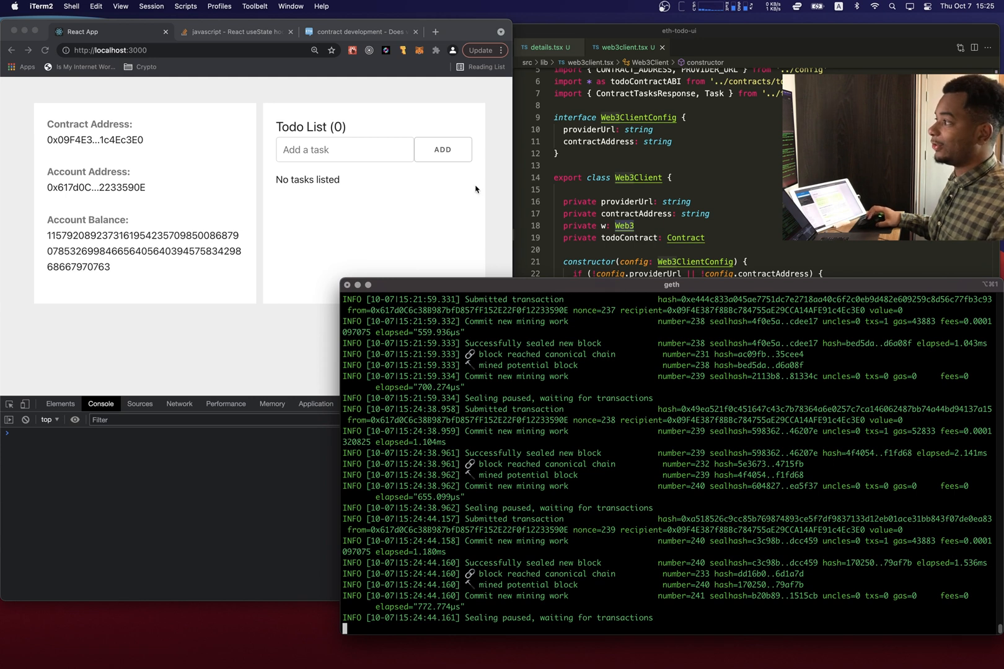
Add 'Do the dishes' and 'Take out the trash' as tasks in the local Todo List
left_click(345, 148)
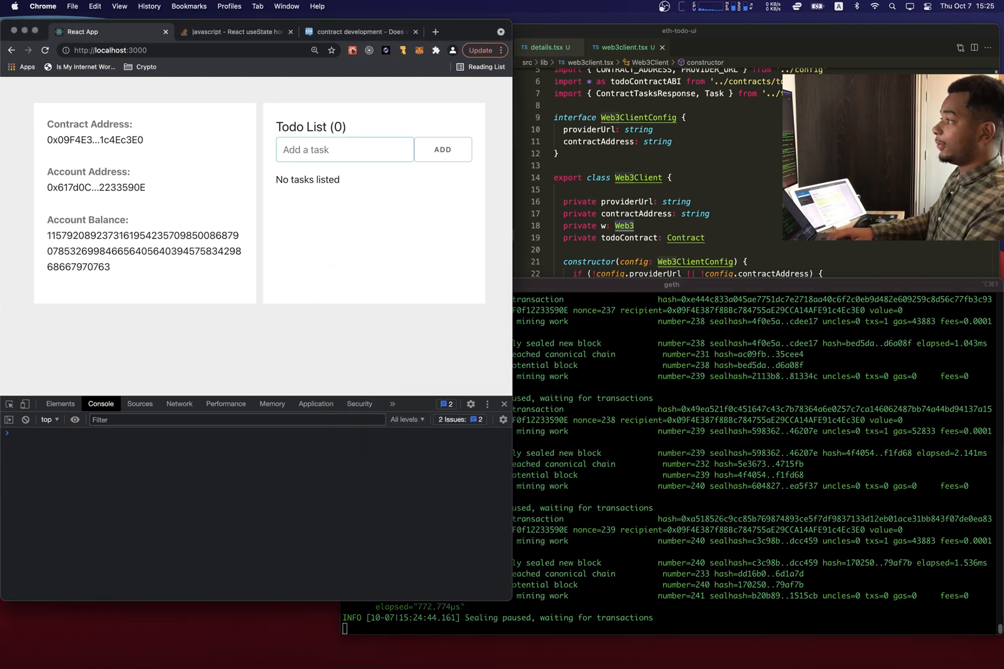
type("Do the dishes")
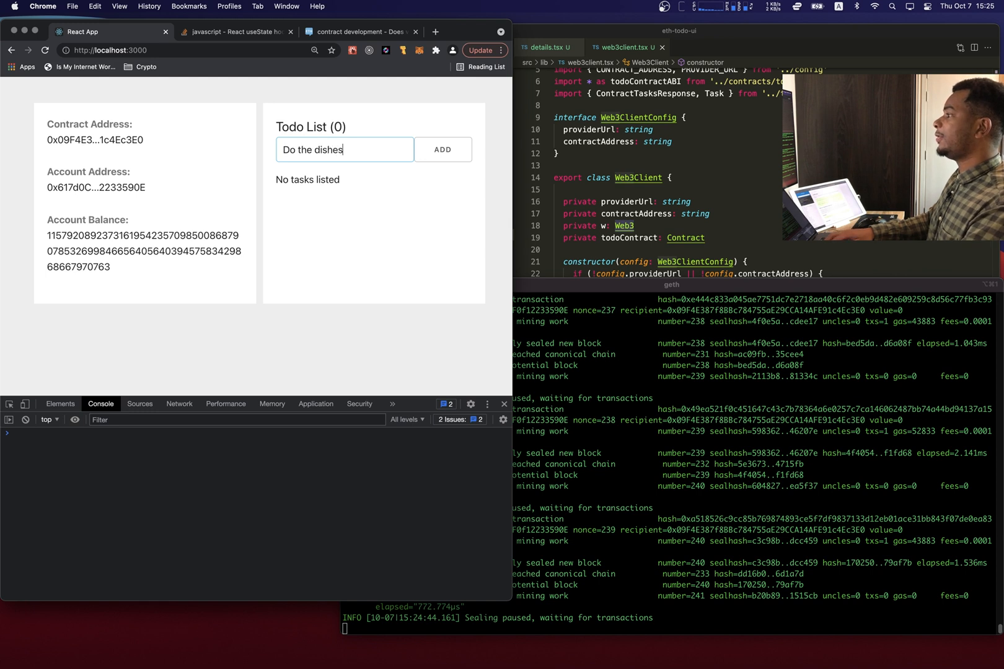
left_click(443, 148)
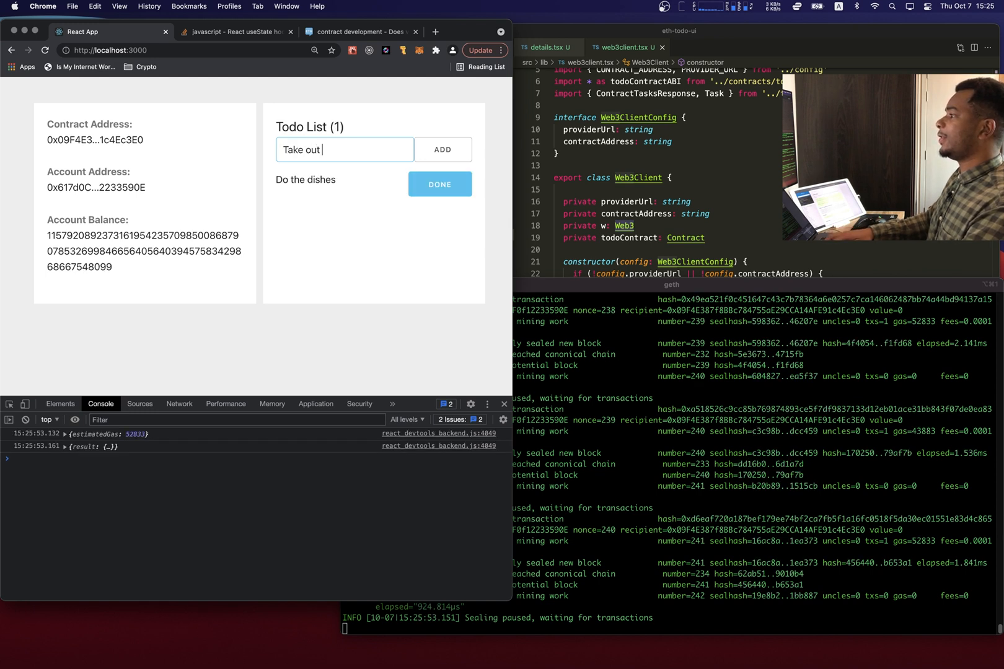
left_click(441, 149)
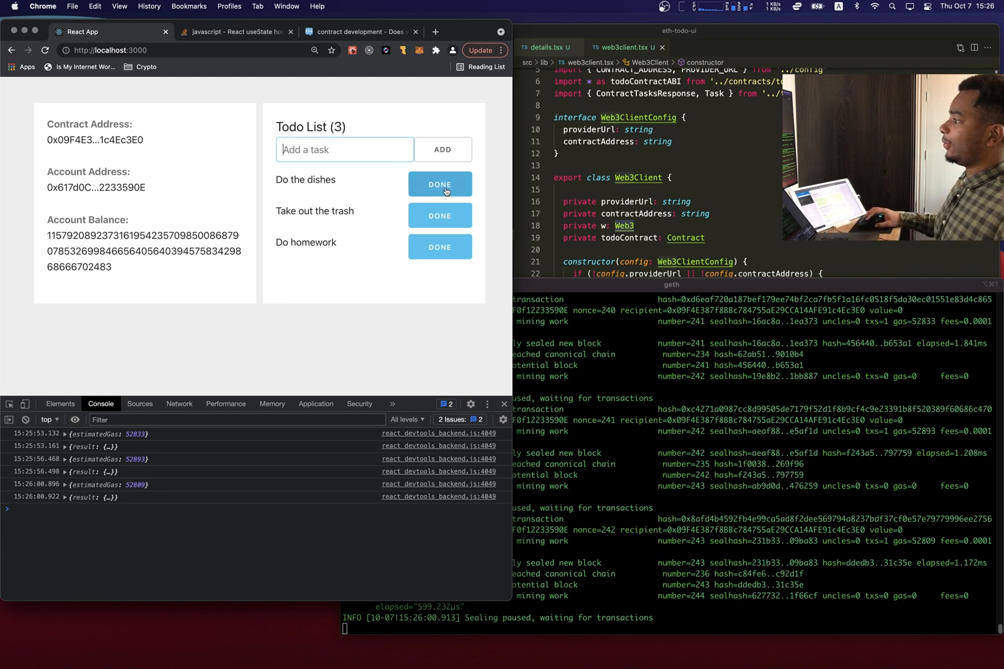
Mark Do the dishes as done and highlight the account address in the geth log
left_click(440, 184)
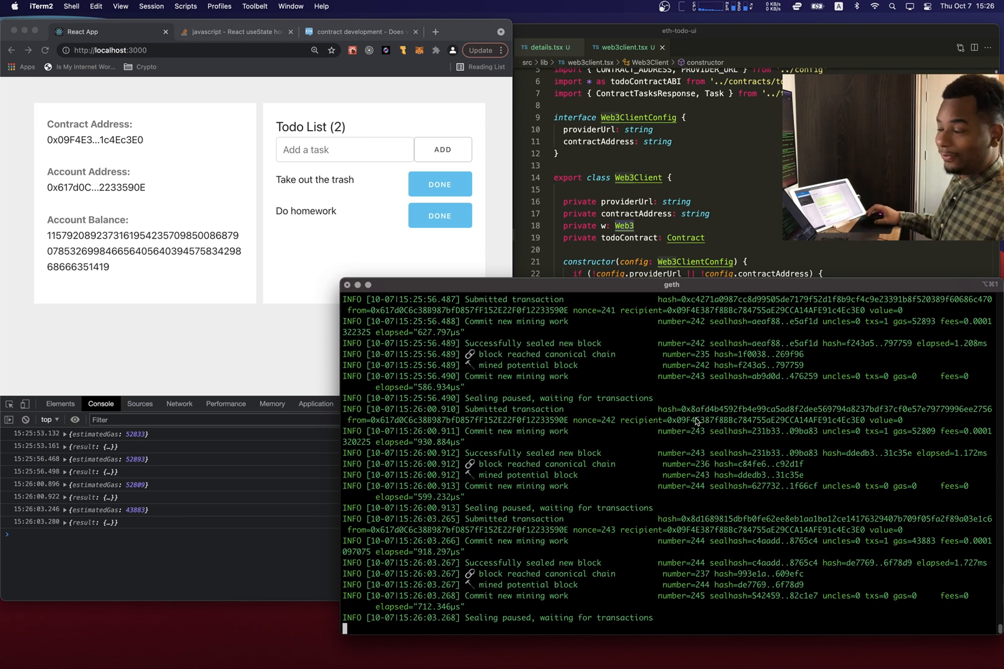
mouse_move(541, 561)
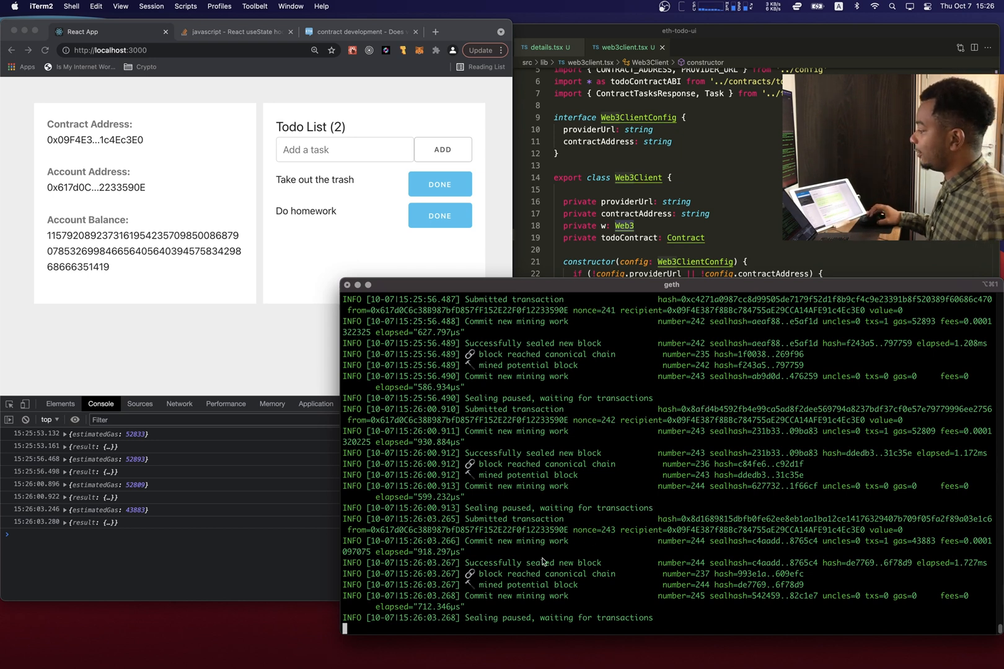
double_click(468, 529)
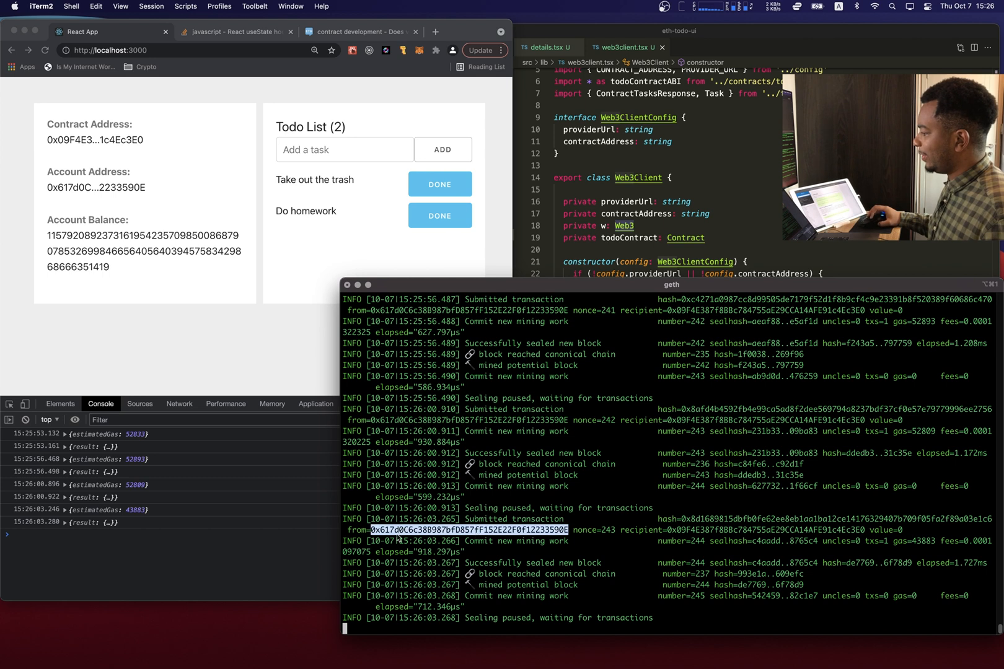
mouse_move(133, 312)
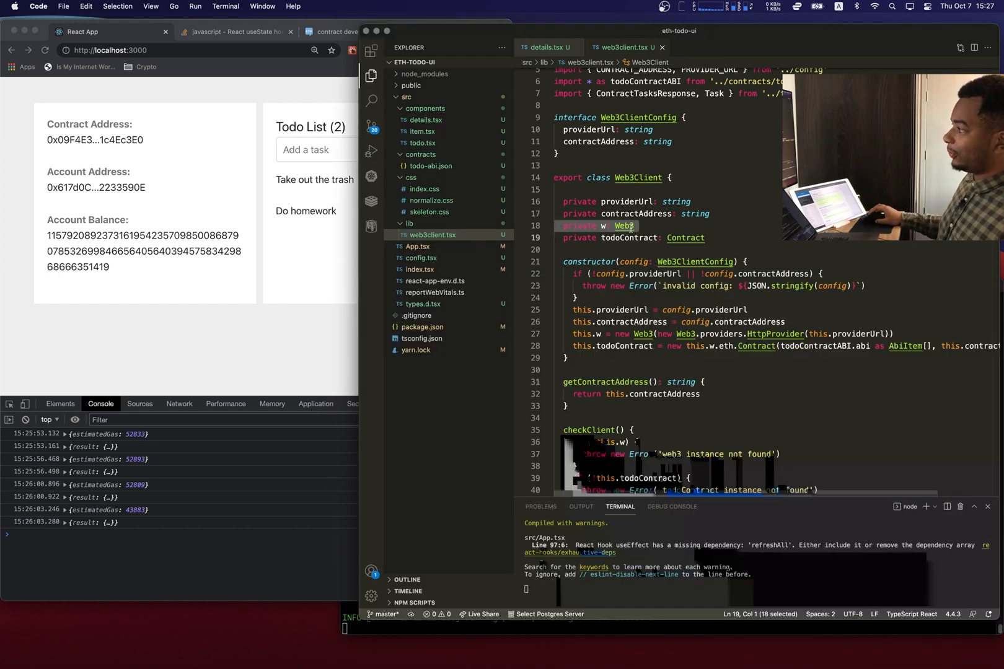
Open todo.sol in Remix and inspect addTask's signature and non-empty name check
left_click(605, 226)
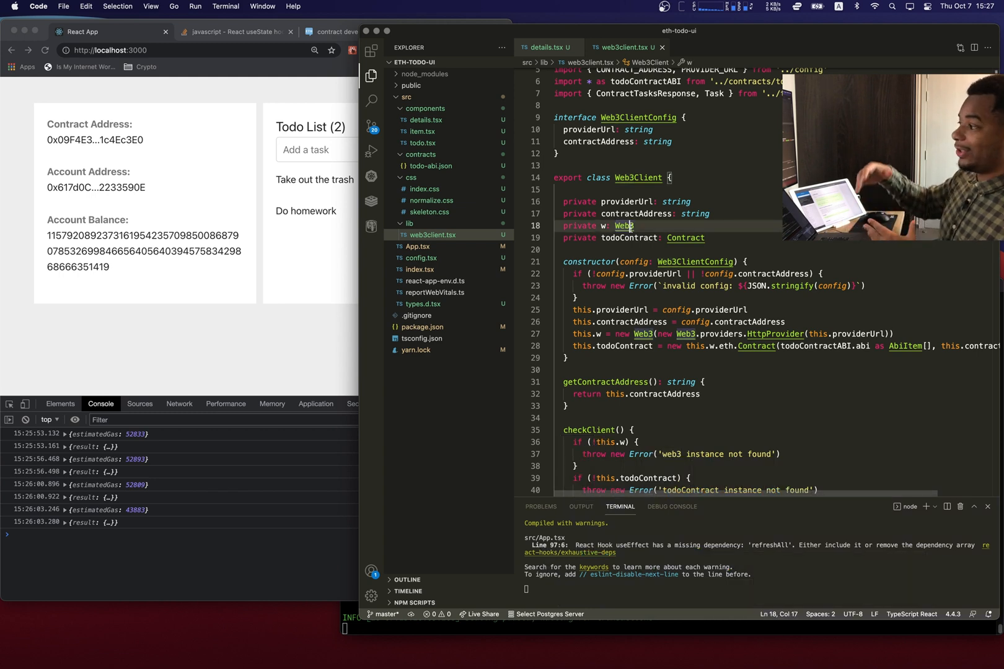
left_click(644, 238)
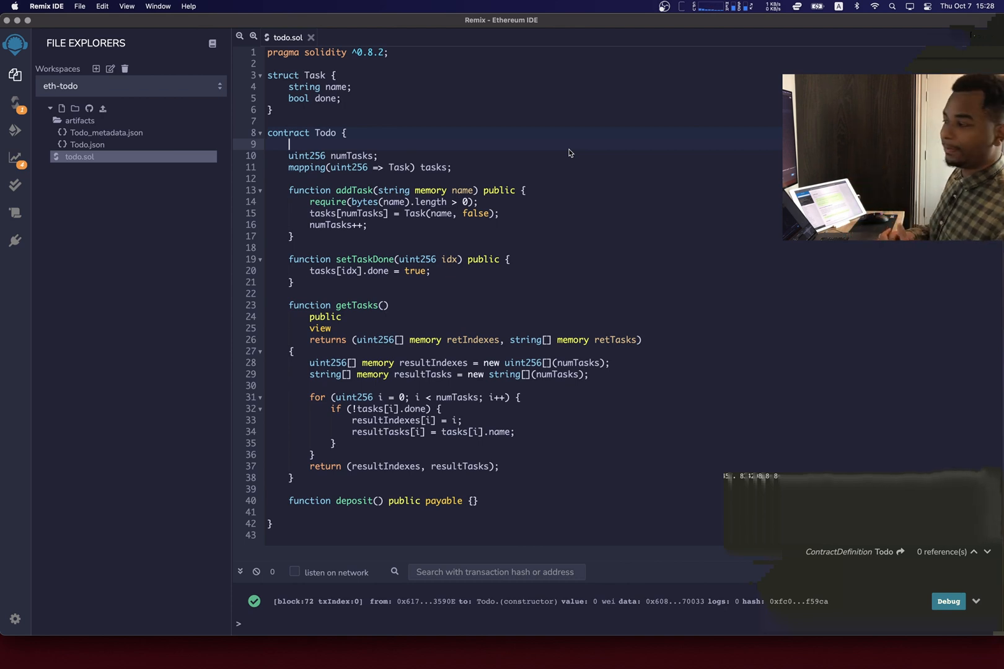
mouse_move(534, 152)
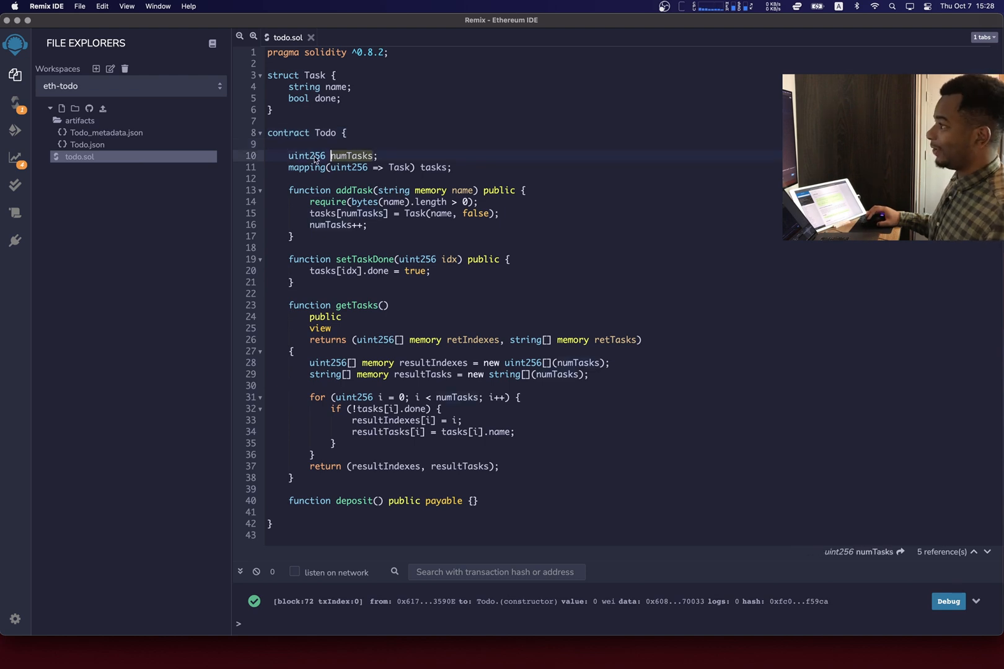
left_click(310, 156)
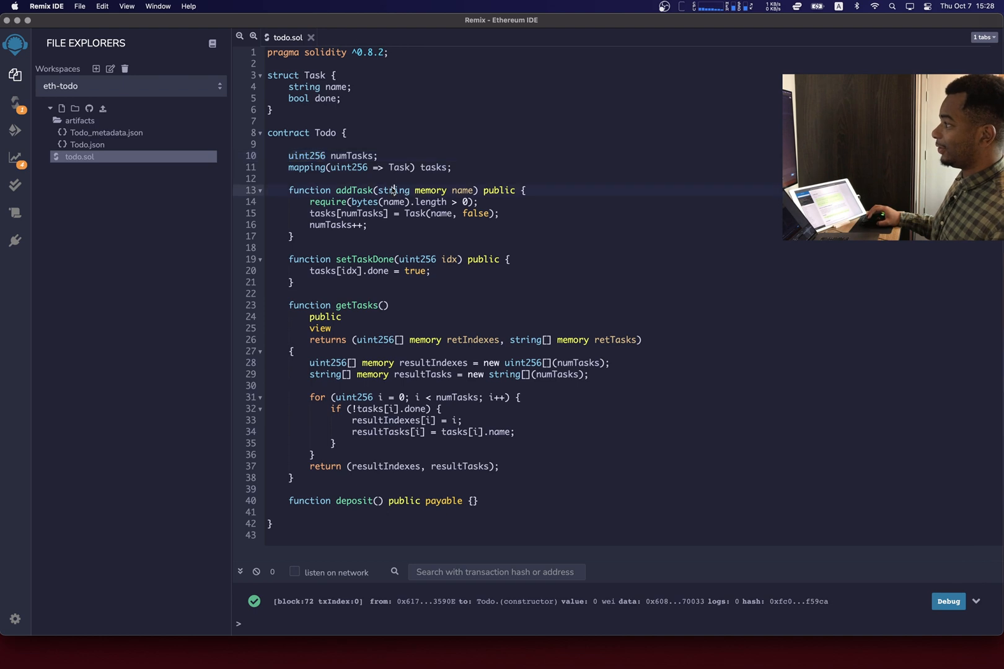
double_click(395, 190)
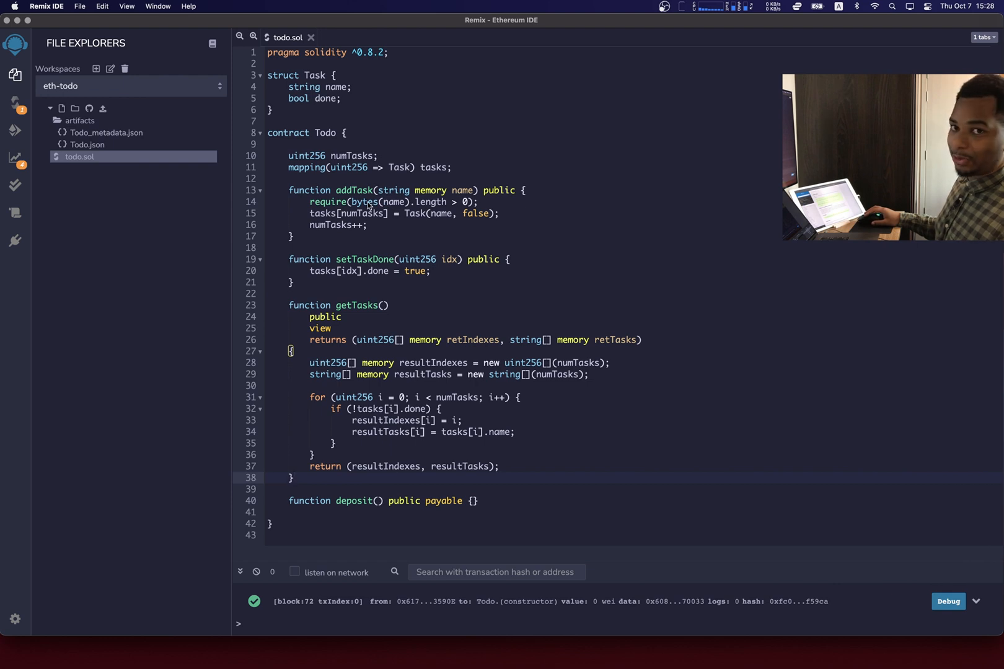
mouse_move(353, 205)
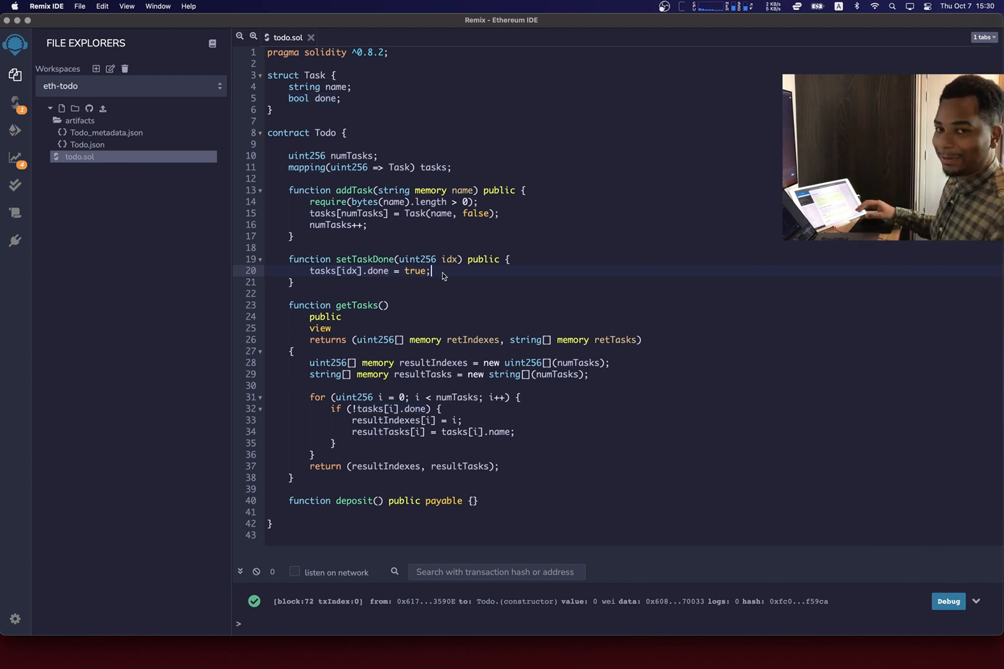
mouse_move(364, 314)
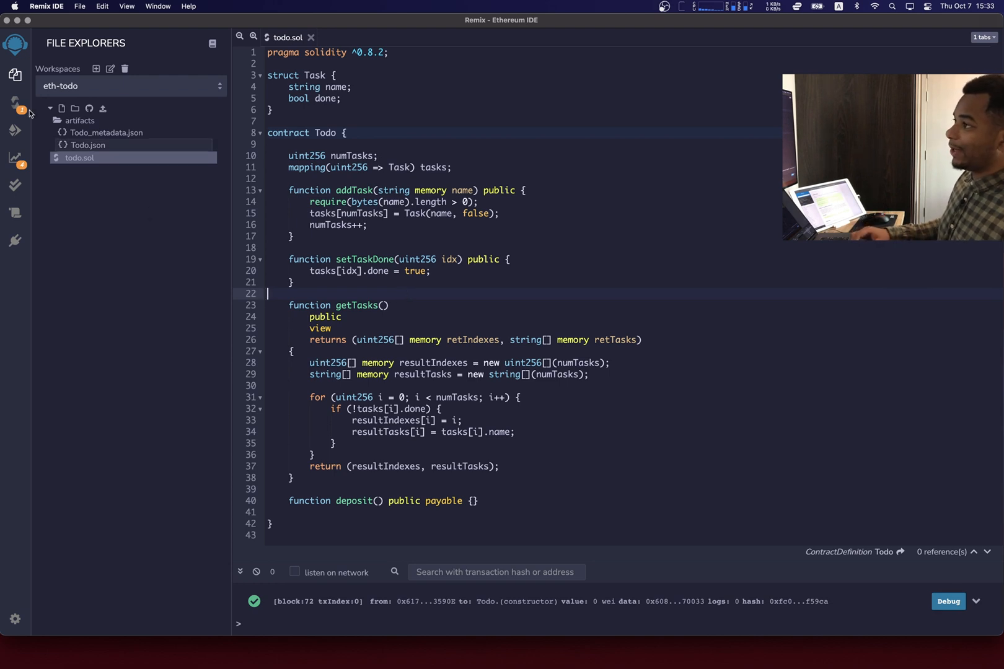
Compile todo.sol with Solidity compiler 0.8.7, leaving only the SPDX license warning
left_click(15, 103)
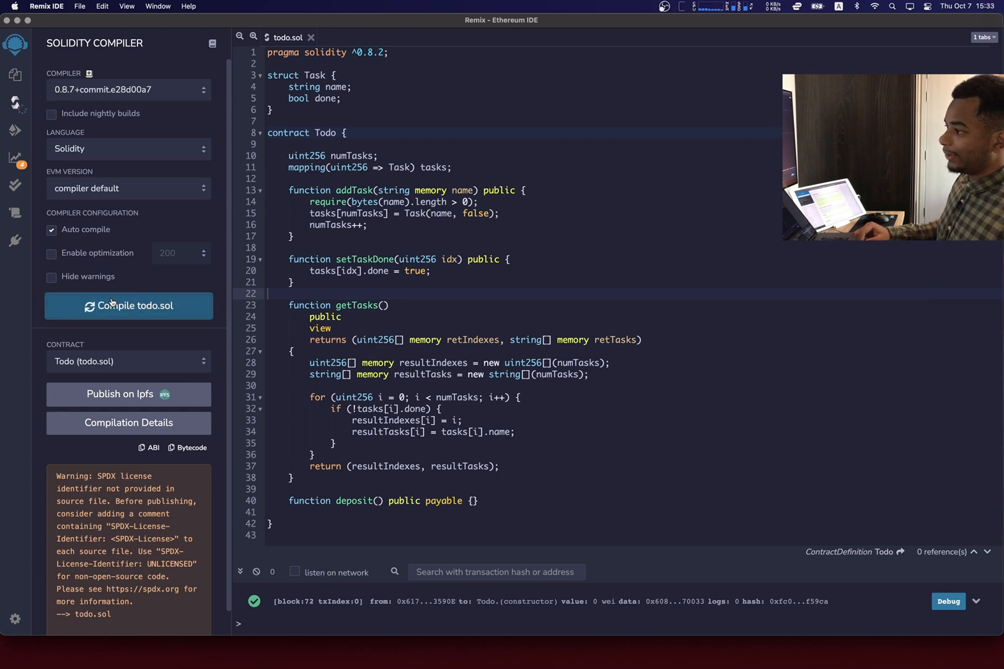
left_click(128, 305)
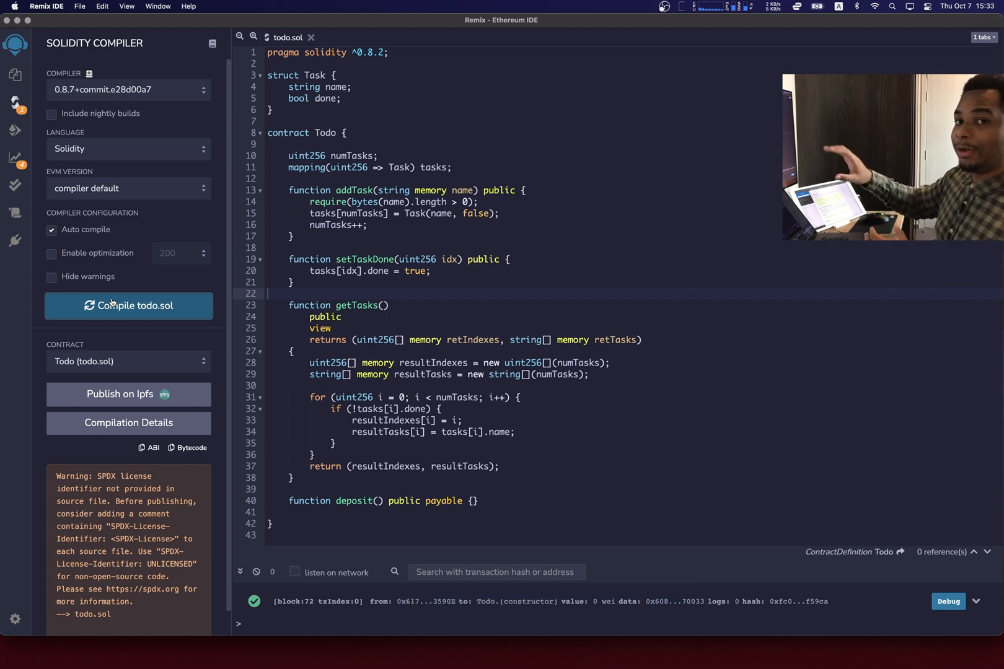
mouse_move(16, 132)
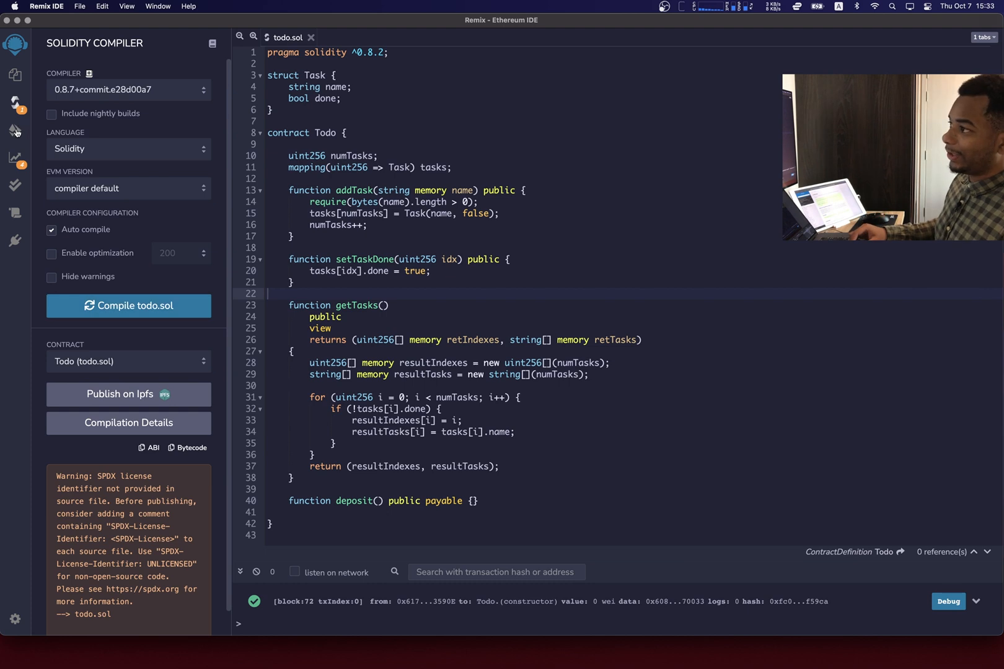
Keep the local Web3 Provider as the environment and clear the old deployed contracts
left_click(15, 130)
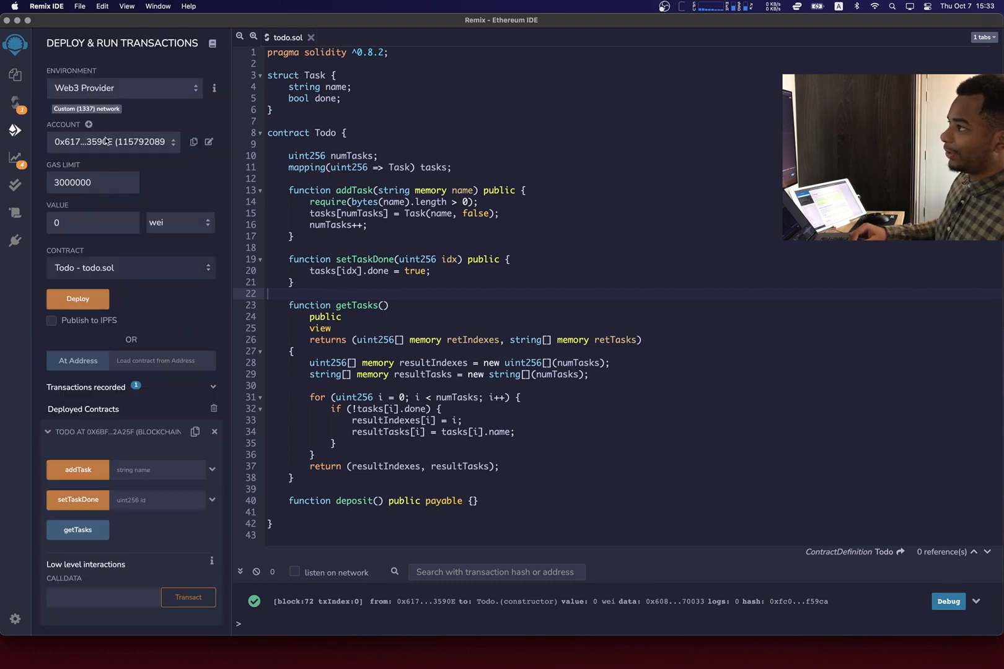
left_click(122, 88)
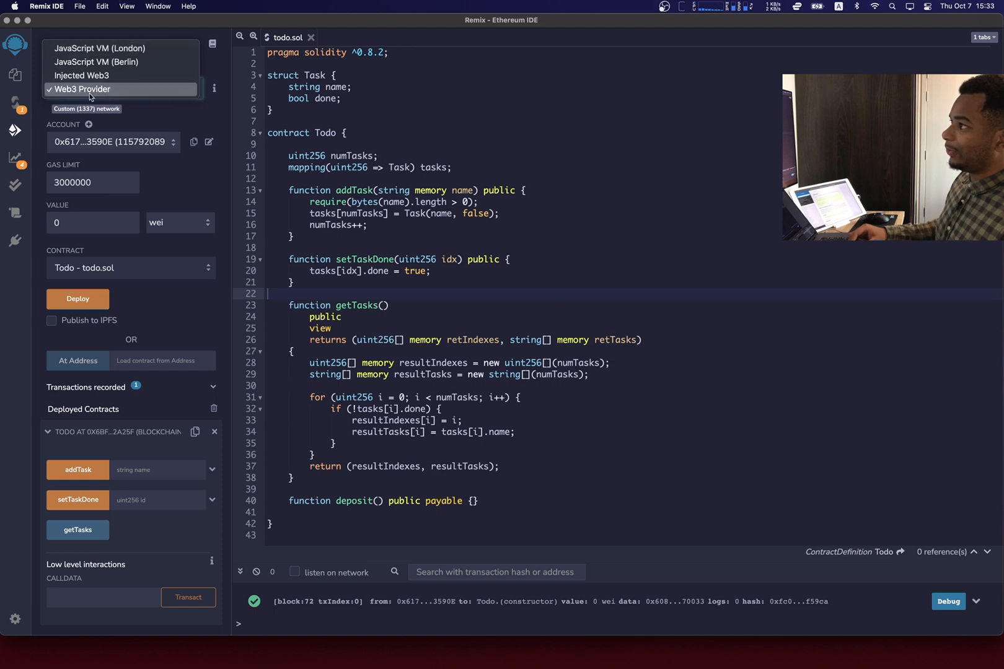
left_click(83, 89)
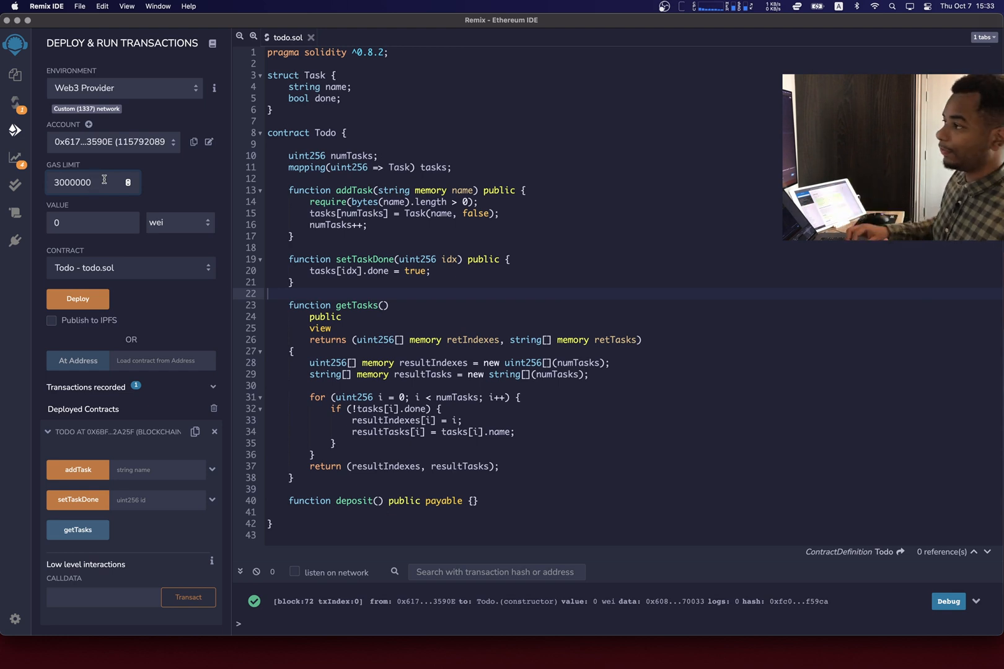
left_click(214, 431)
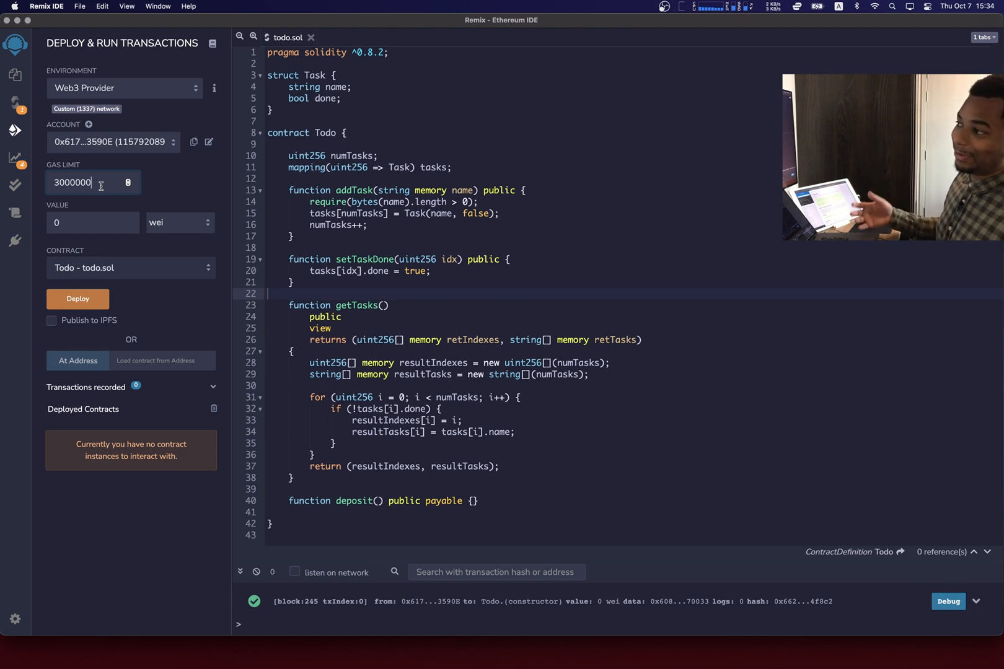
mouse_move(78, 299)
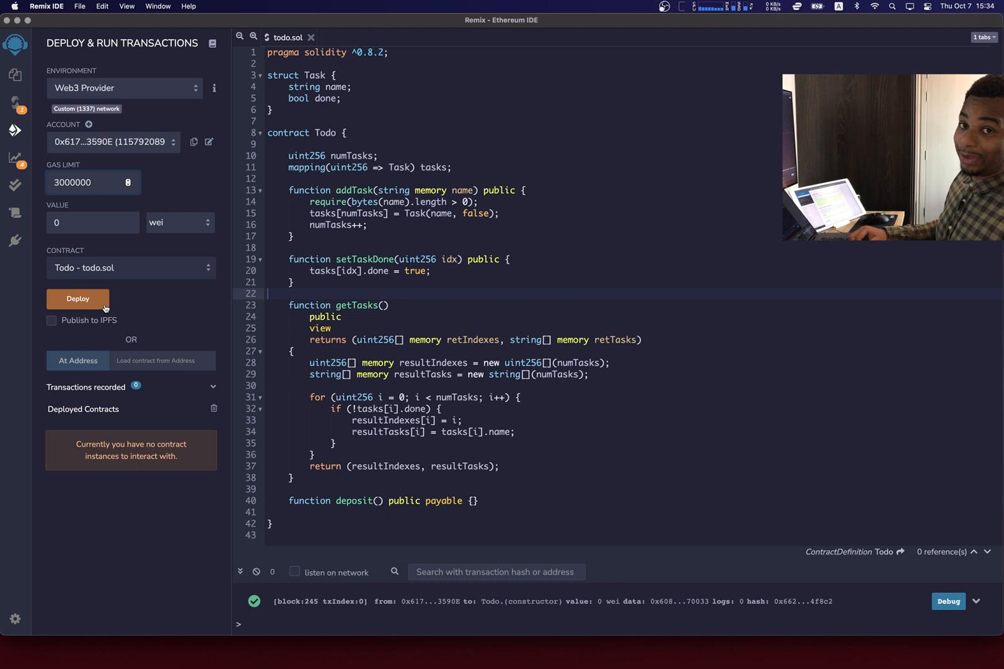
mouse_move(78, 299)
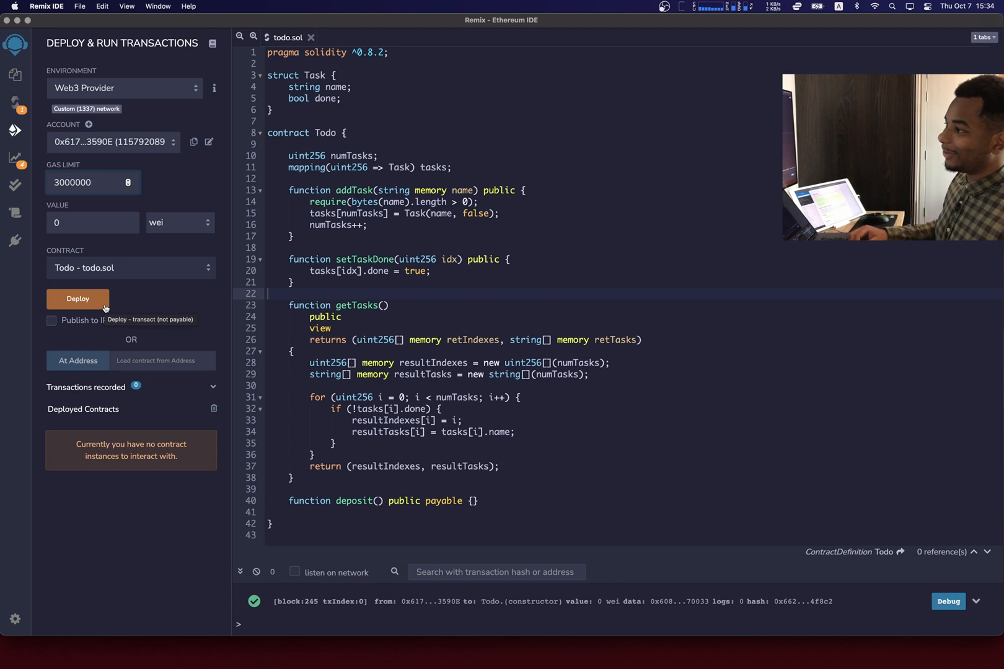
Deploy a fresh Todo contract to the local node from the Deploy panel
left_click(78, 298)
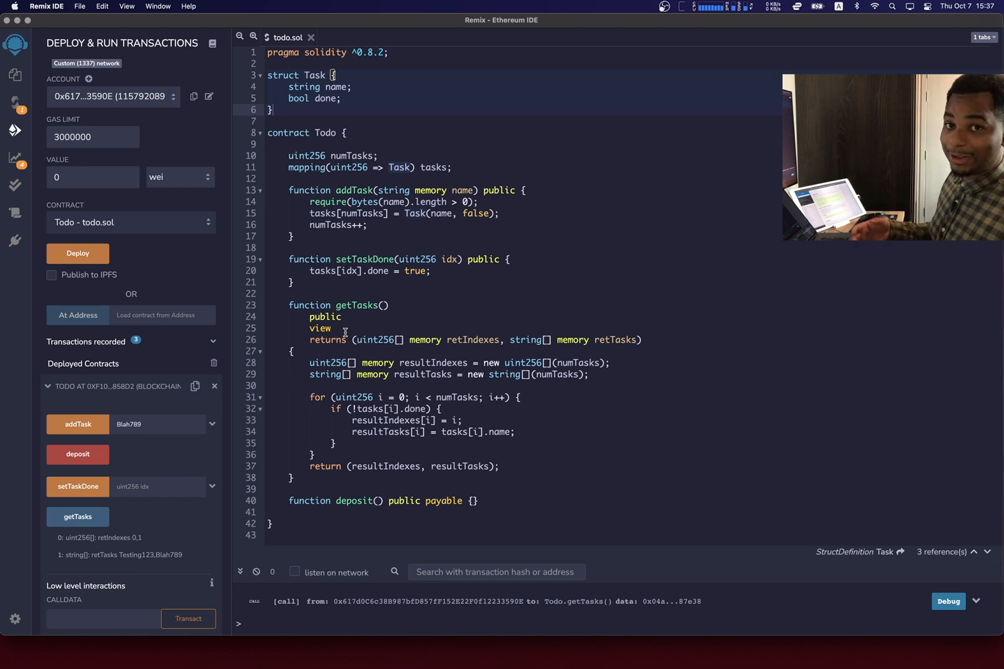
left_click(15, 159)
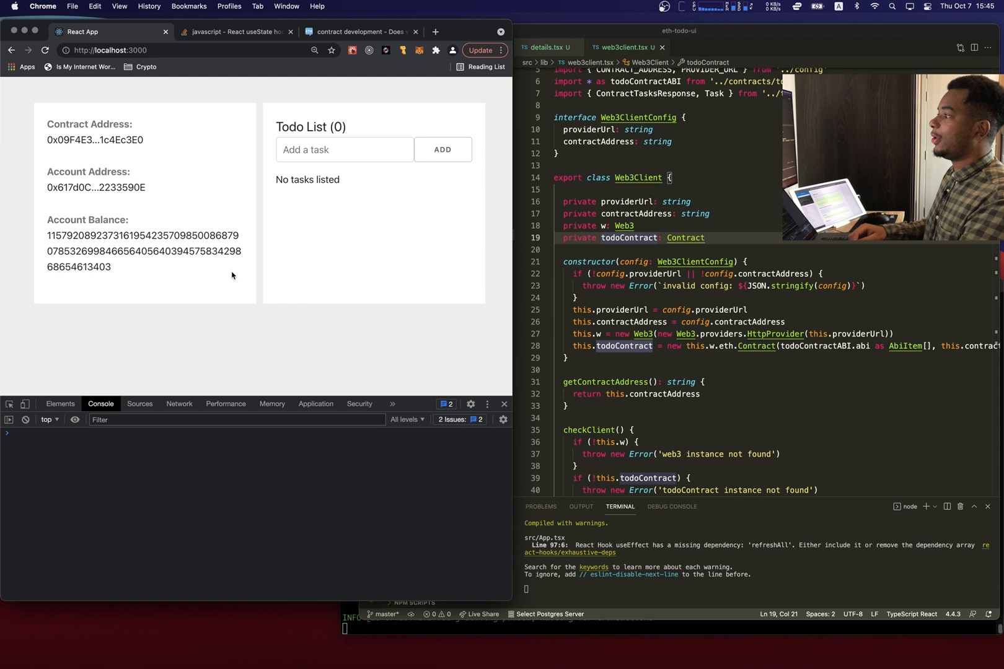
Add placeholder tasks 'asdasd' and 'asdasdas' and more via the Add a task field, logging estimatedGas each time
left_click(344, 149)
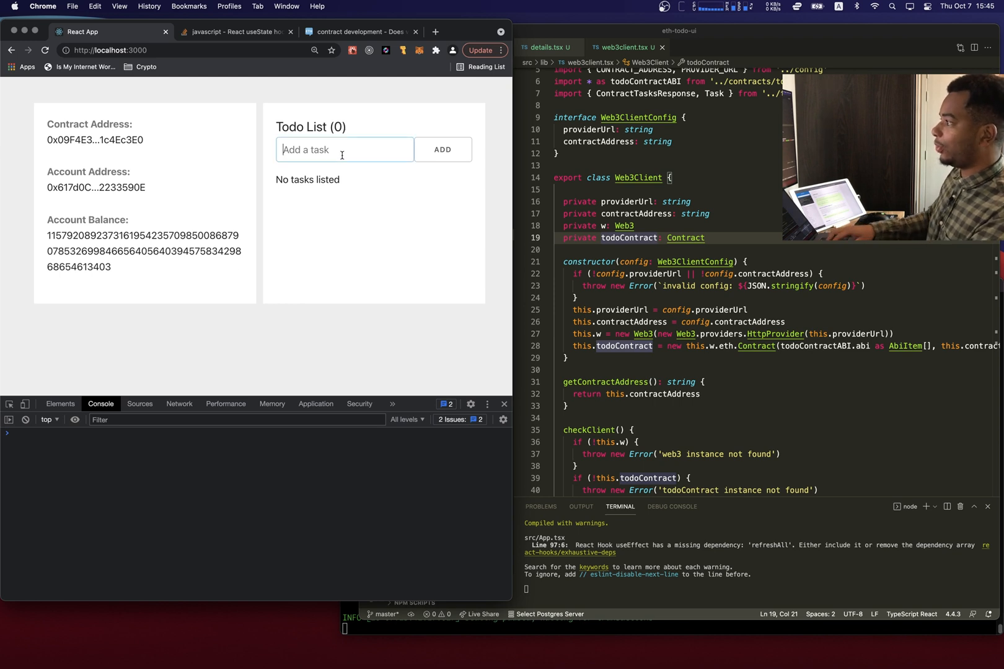
type("asdasd")
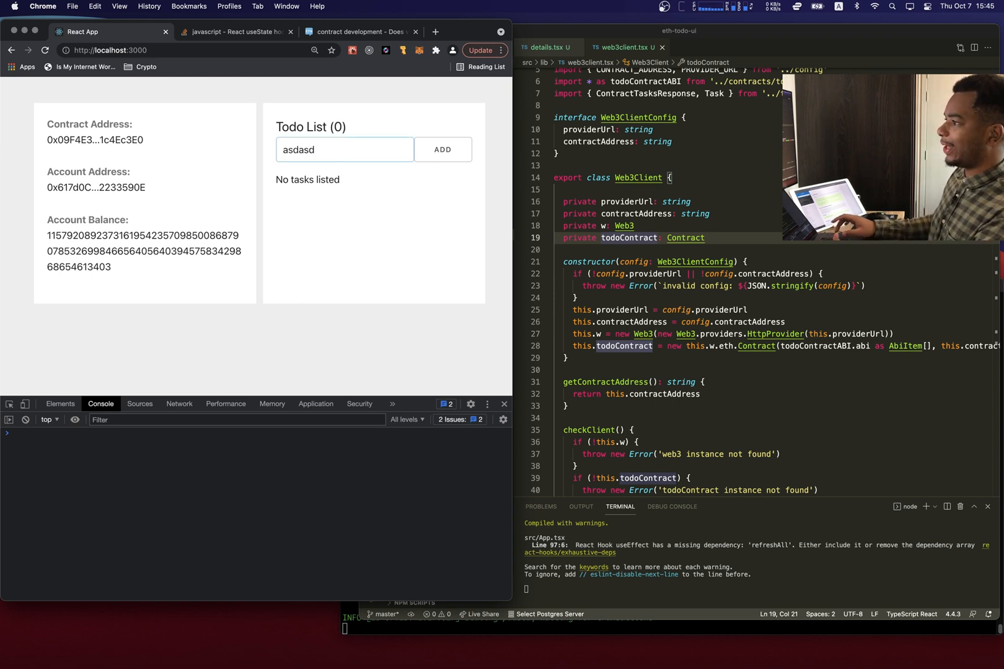
left_click(443, 148)
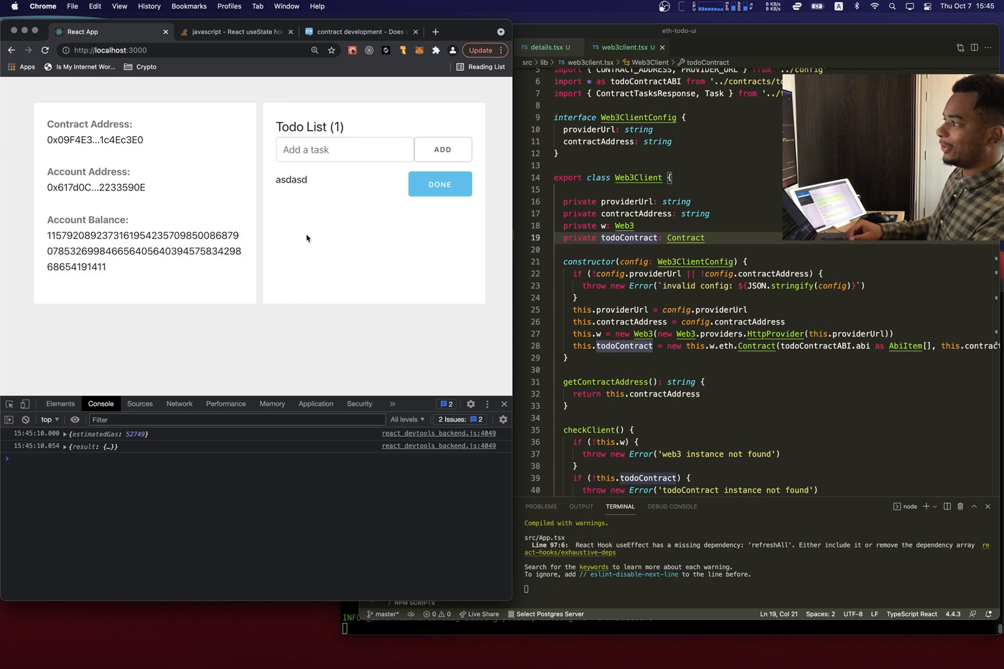
type("asdasdas")
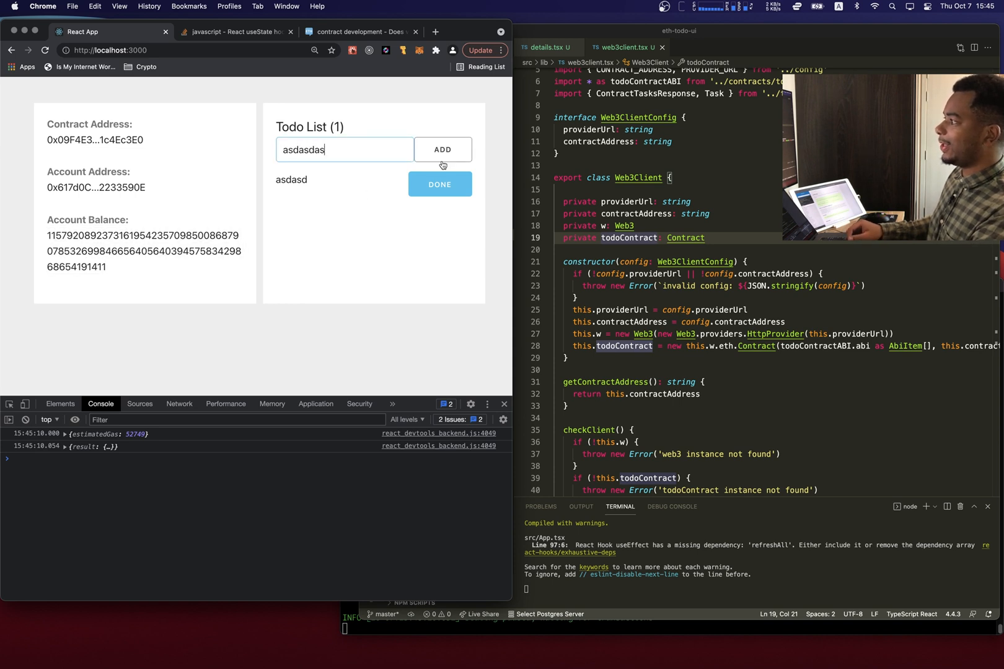
left_click(442, 149)
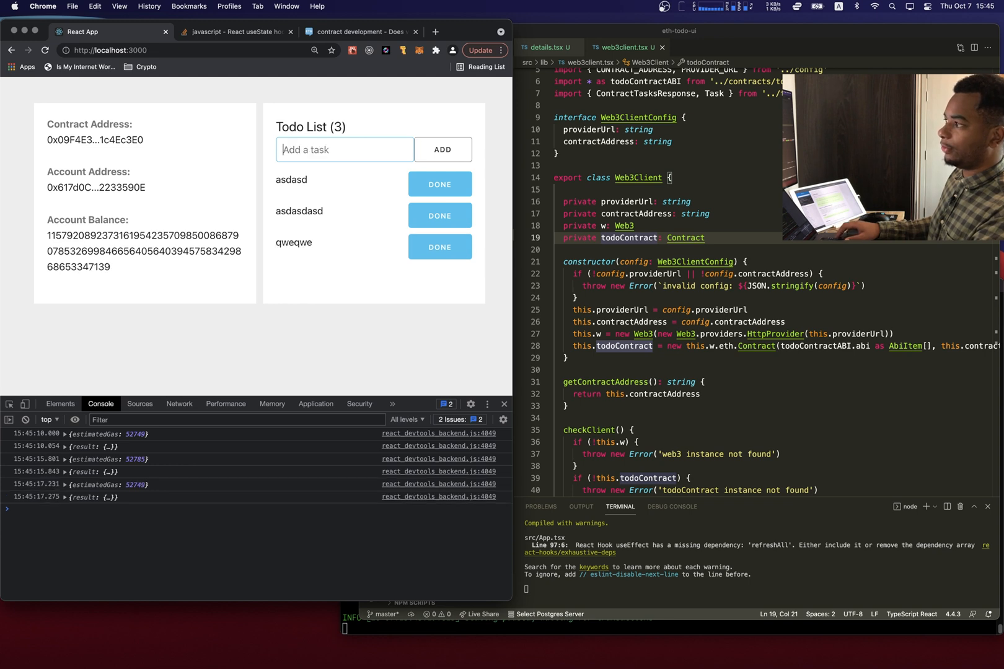
left_click(441, 149)
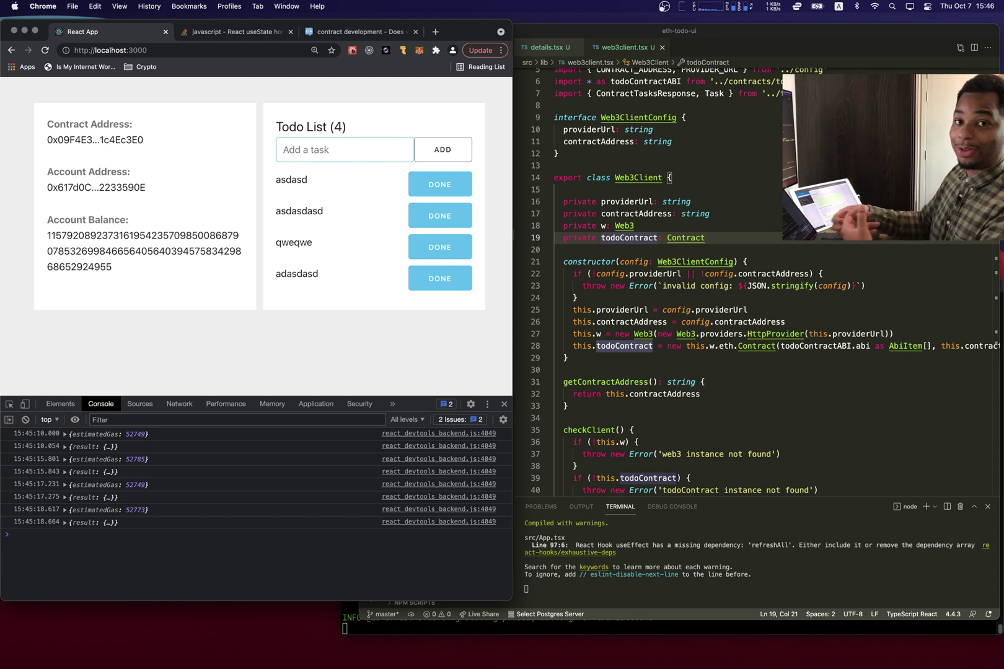
mouse_move(272, 404)
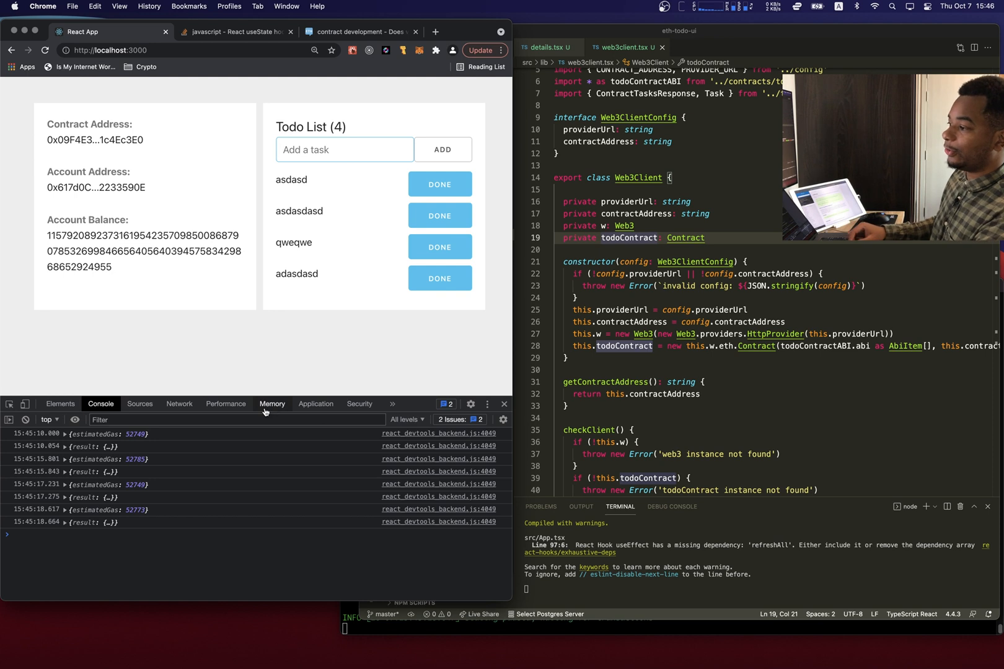
mouse_move(136, 436)
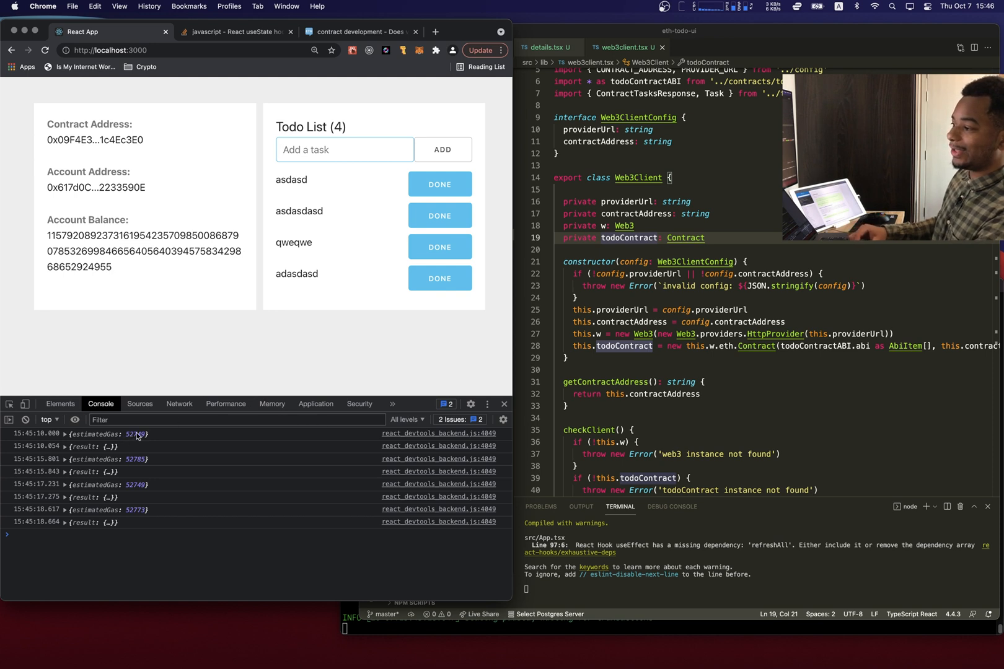
left_click(345, 149)
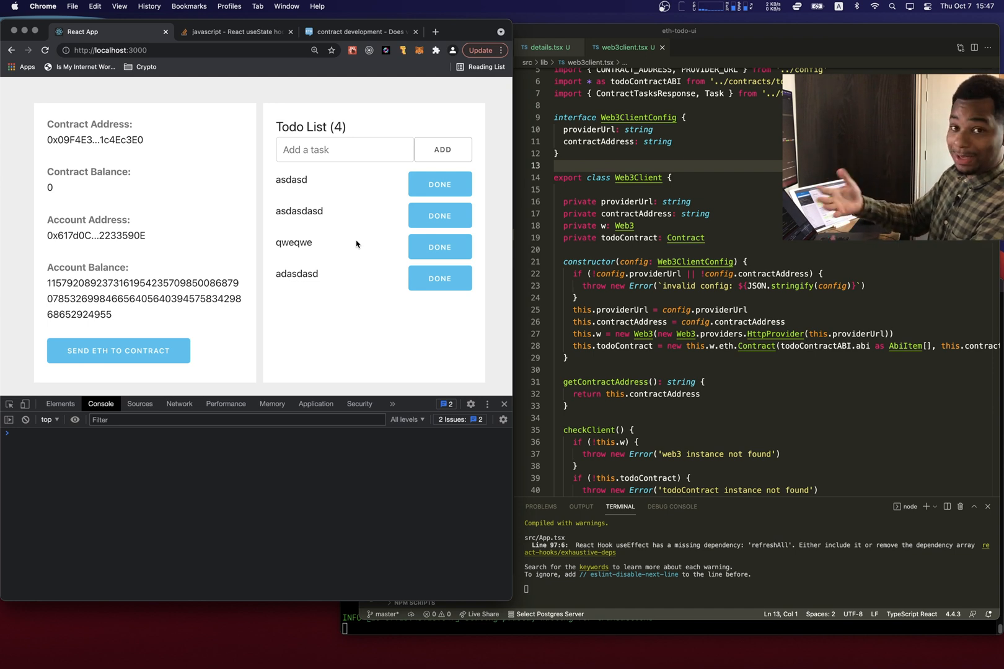
mouse_move(111, 216)
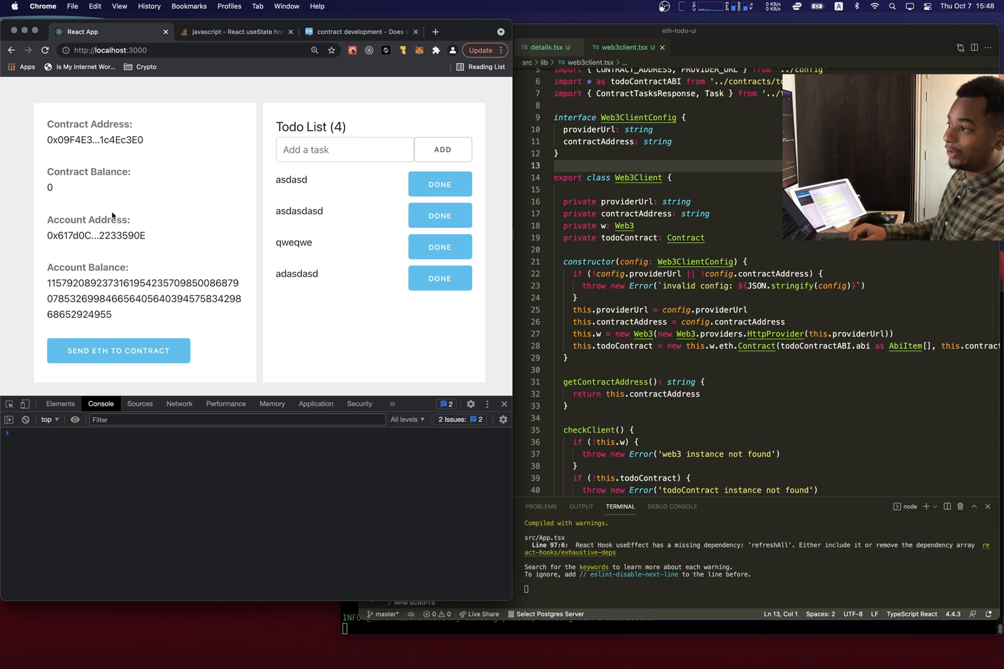
mouse_move(117, 351)
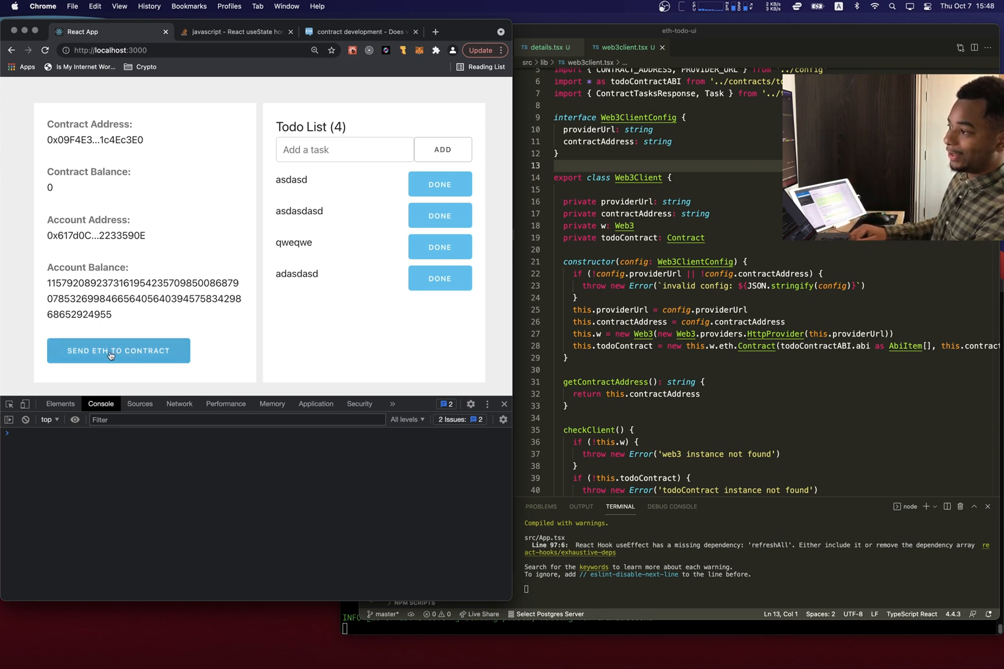
Send ETH to the contract repeatedly, raising its displayed balance from 0 to 600
left_click(118, 351)
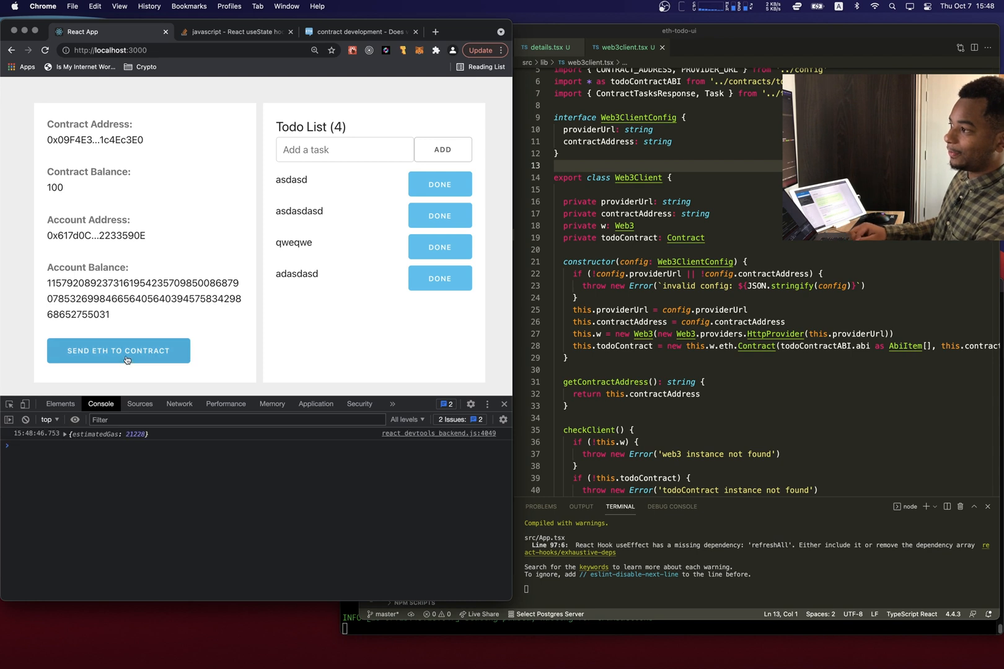
left_click(118, 350)
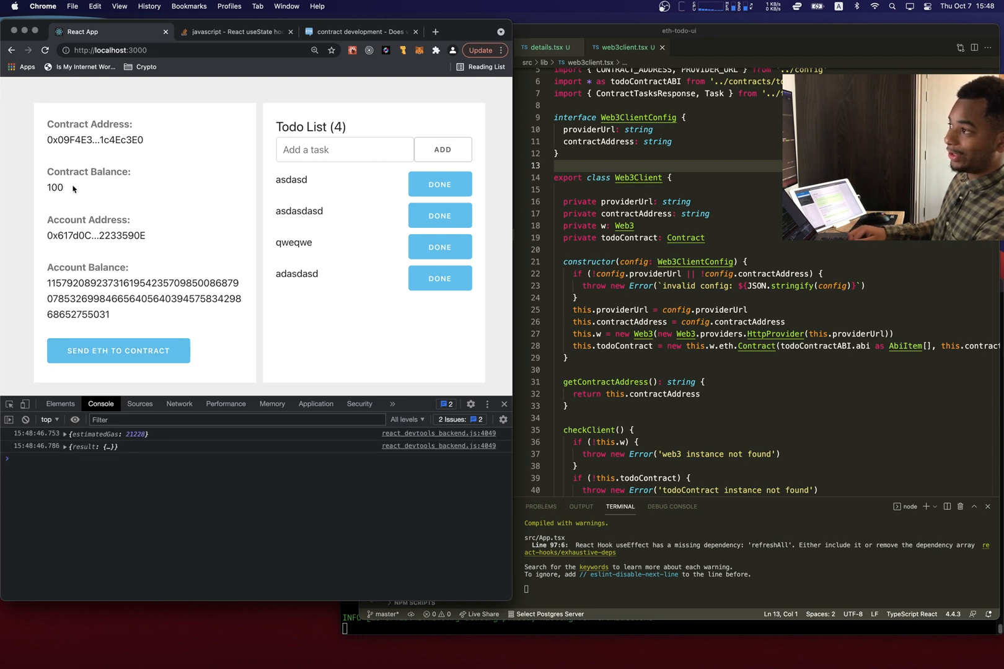
mouse_move(88, 182)
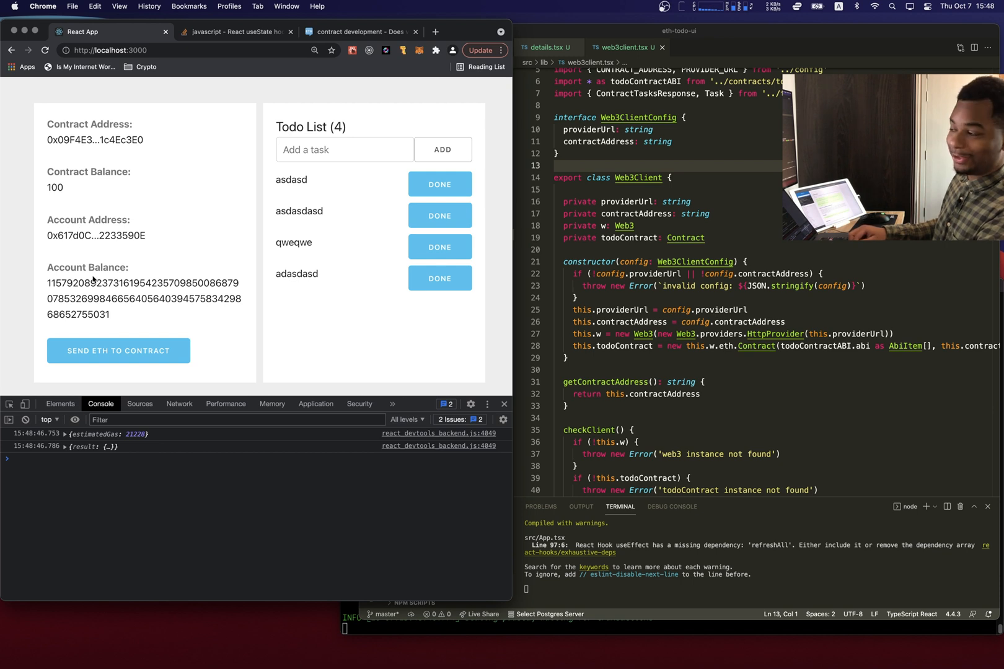
left_click(117, 351)
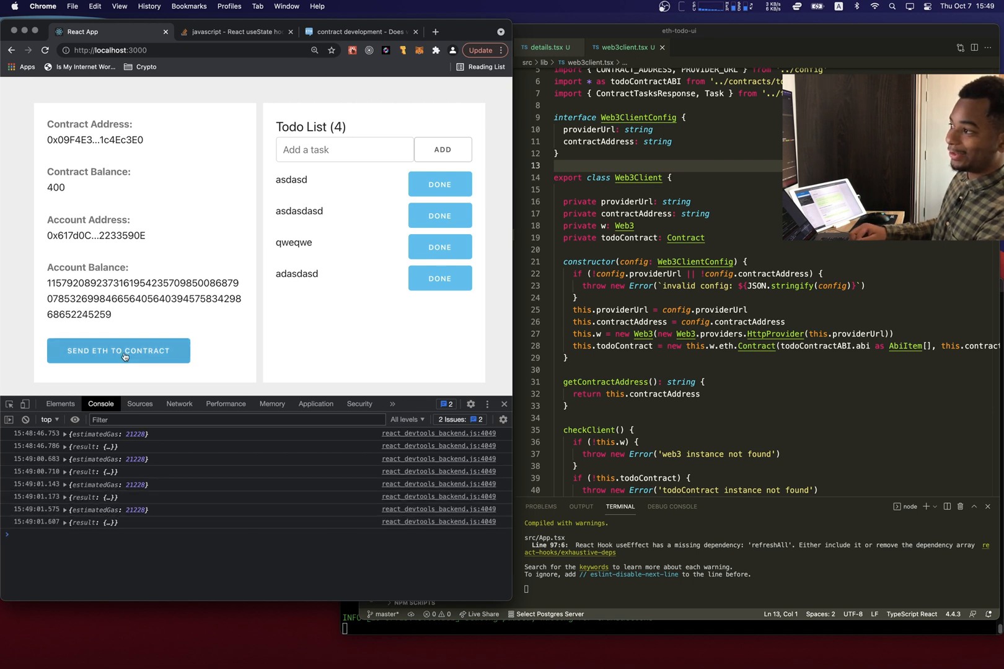
left_click(118, 351)
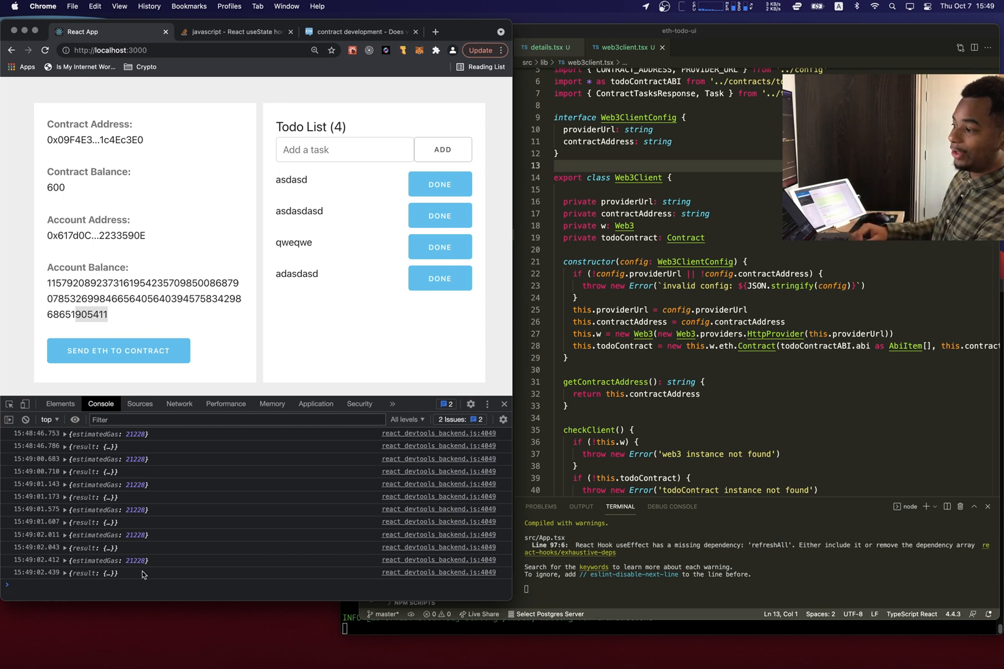
mouse_move(63, 579)
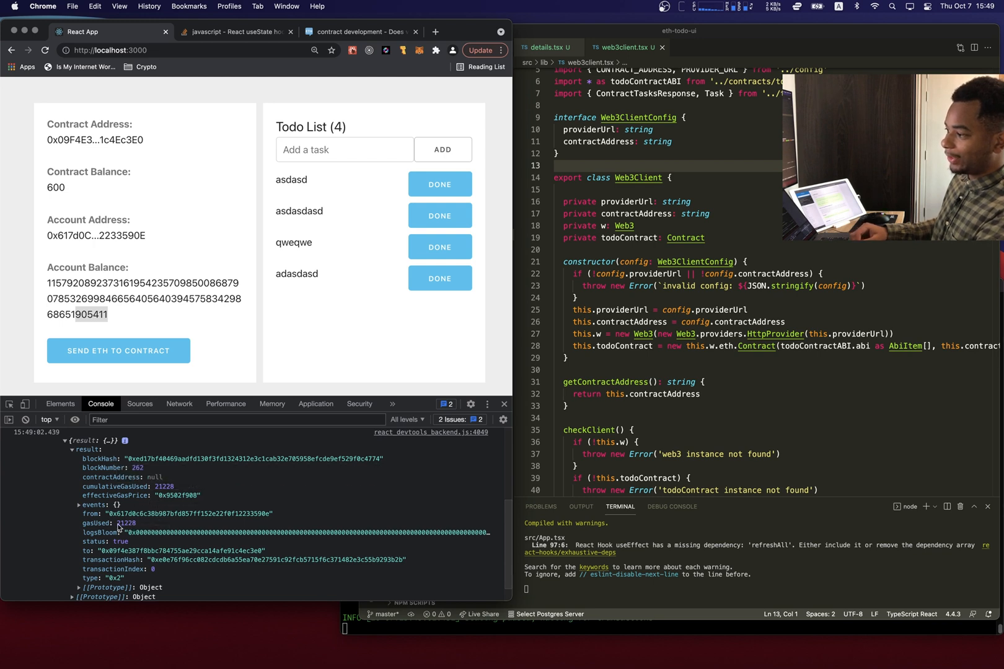
mouse_move(127, 528)
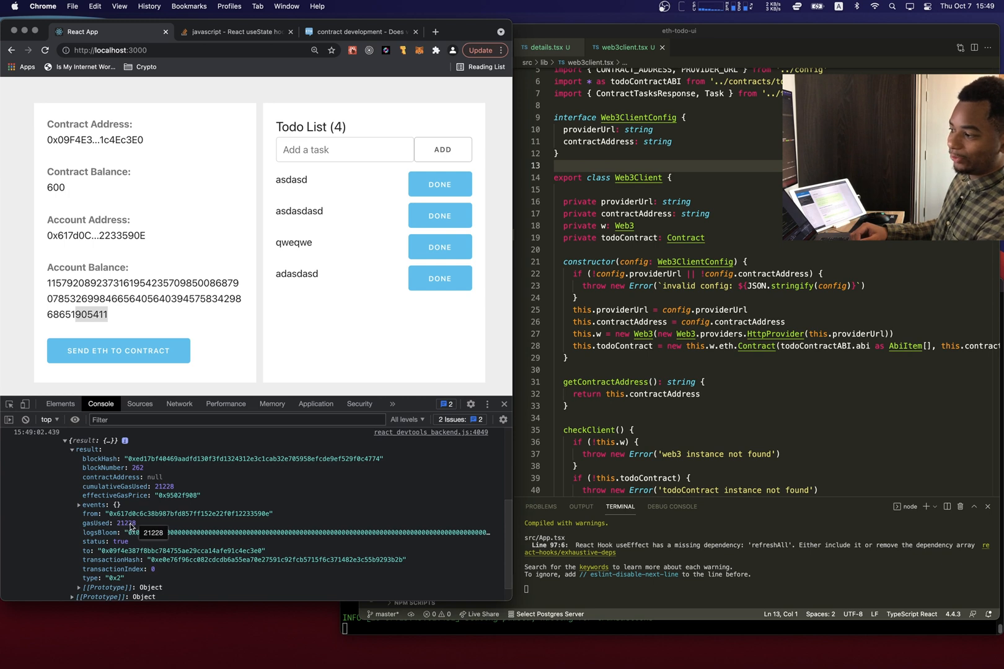